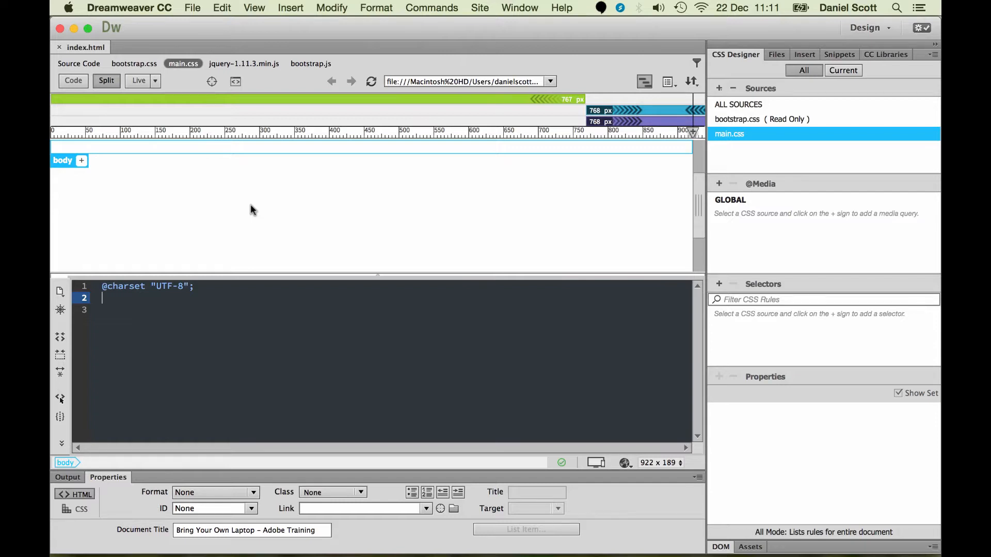
{"action": "mouse_move", "coordinate": [203, 206]}
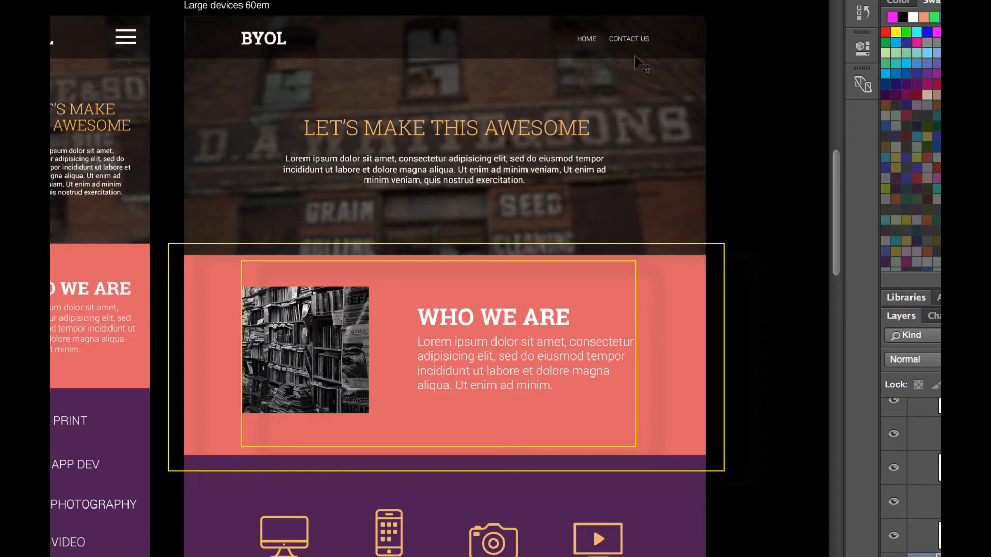
{"action": "mouse_move", "coordinate": [161, 133]}
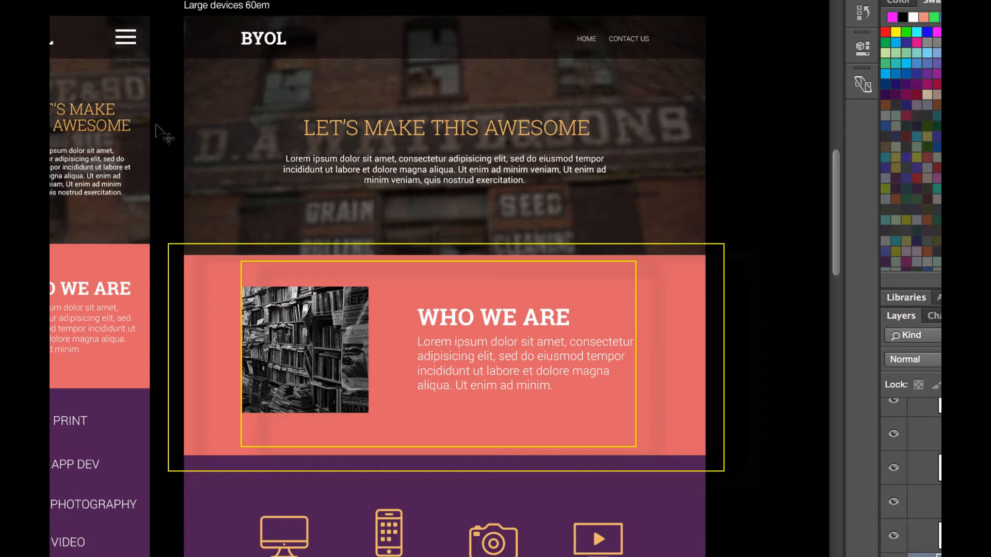
{"action": "mouse_move", "coordinate": [722, 217]}
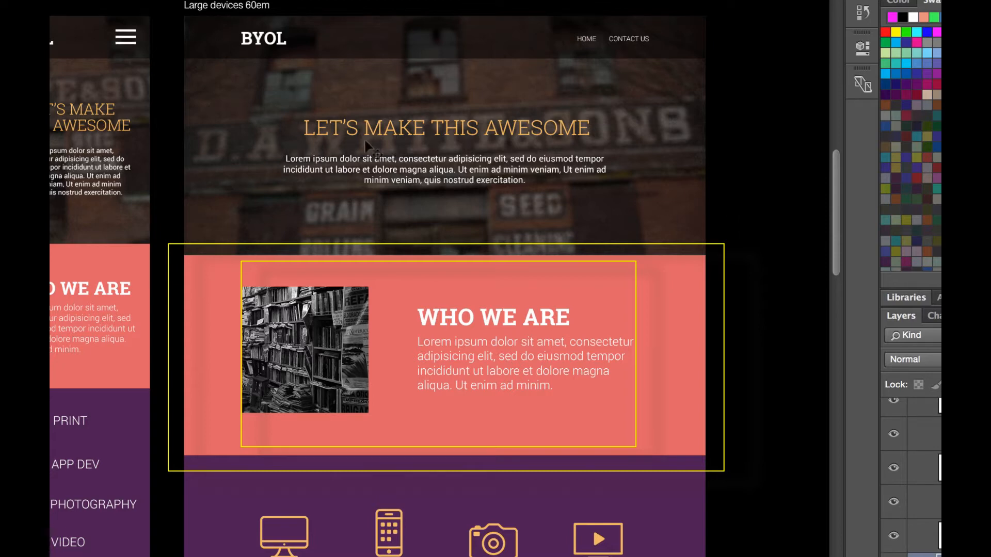
{"action": "mouse_move", "coordinate": [494, 183]}
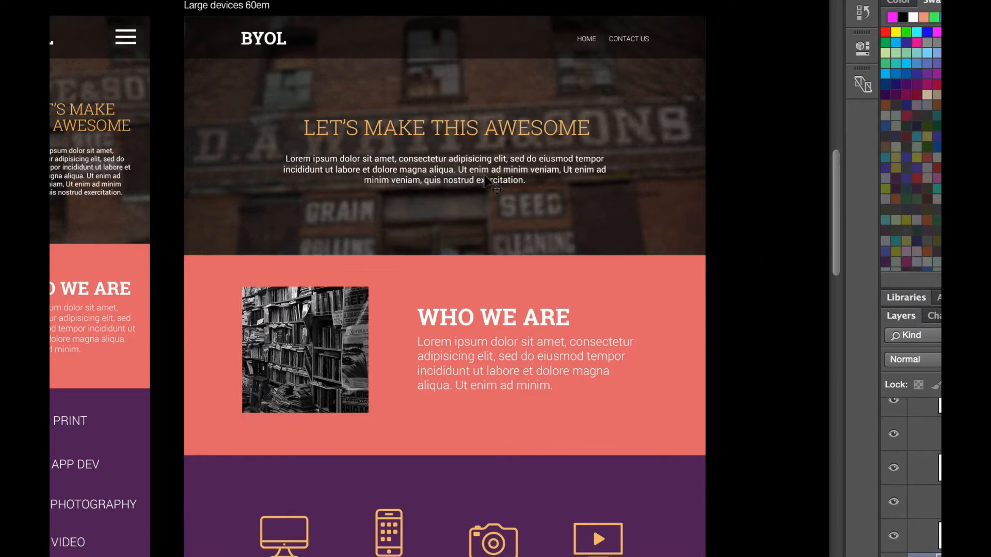
{"action": "mouse_move", "coordinate": [709, 66]}
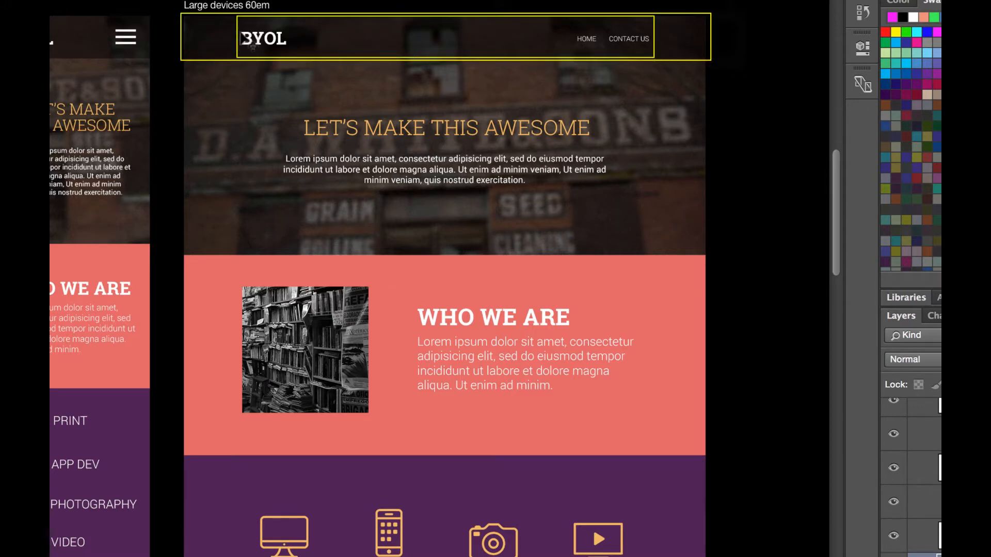
{"action": "mouse_move", "coordinate": [695, 41]}
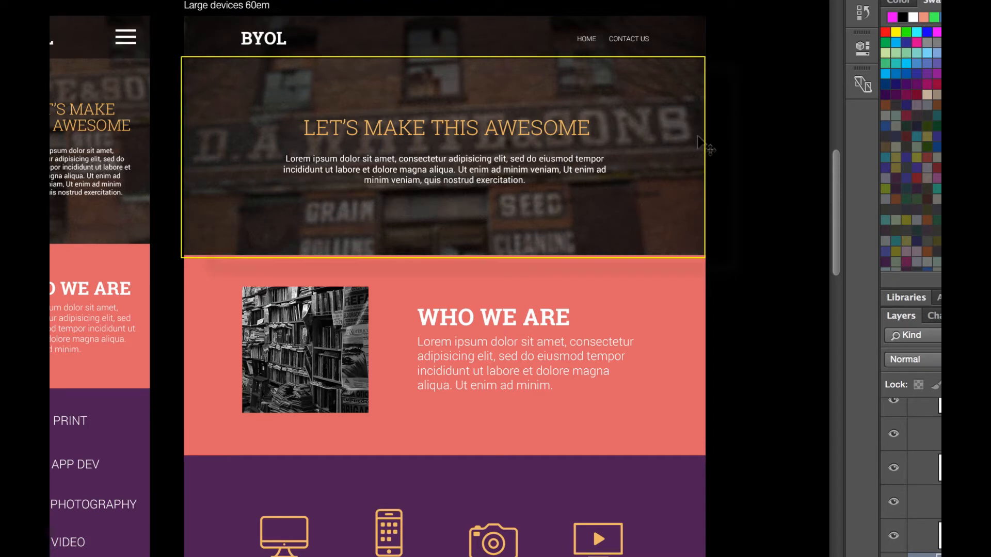
{"action": "mouse_move", "coordinate": [635, 91]}
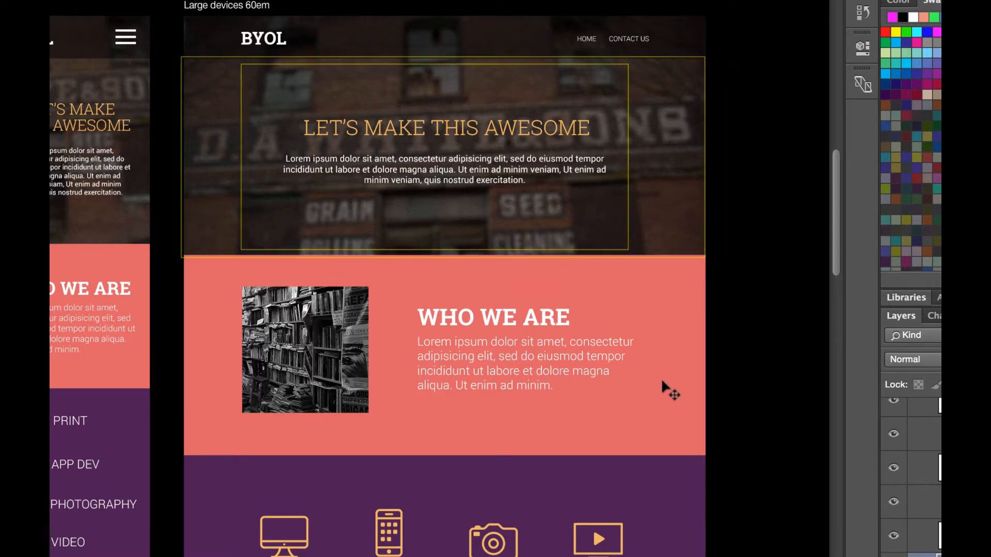
- Insert a Bootstrap container-fluid div into index.html from the Insert panel
{"action": "scroll", "scroll_direction": "down", "scroll_amount": 3}
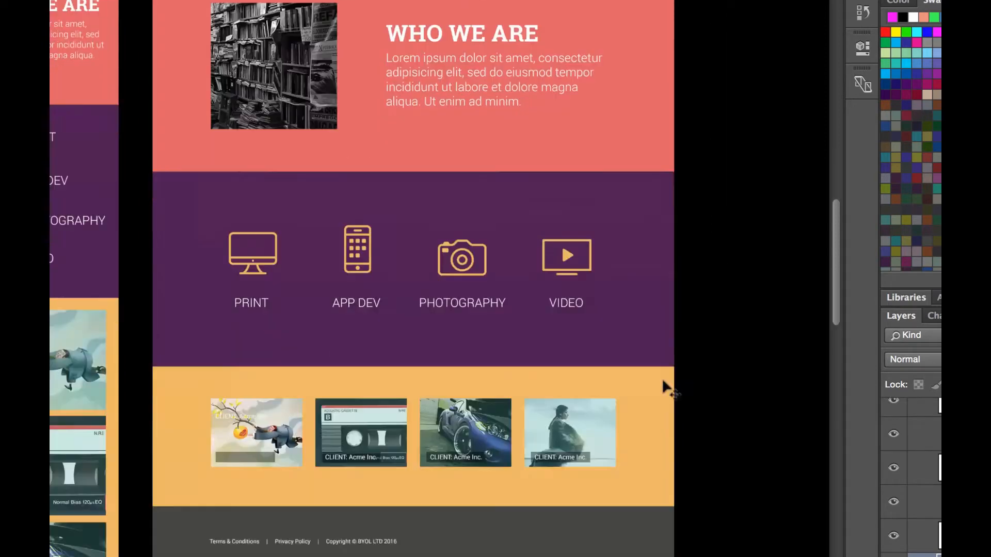
{"action": "scroll", "scroll_direction": "down", "scroll_amount": 3}
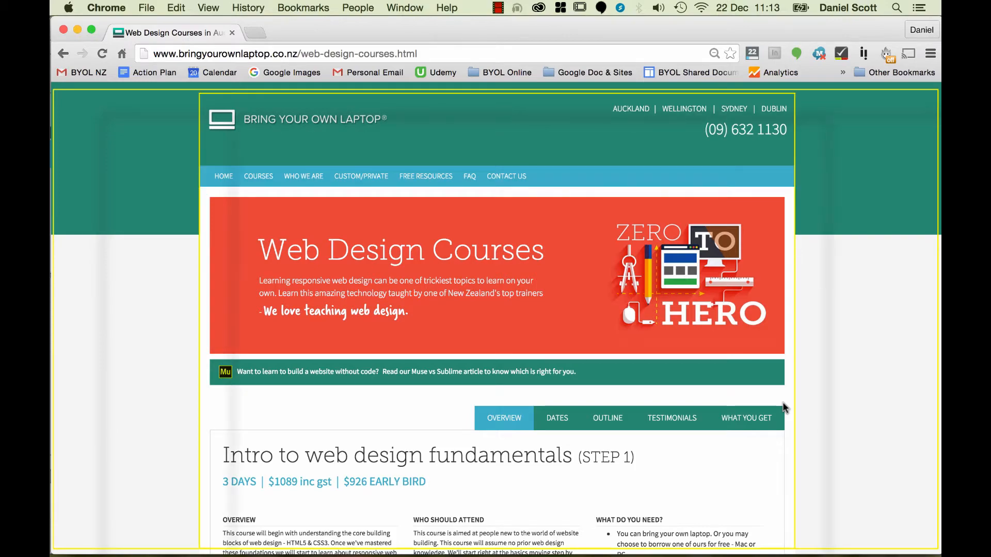
{"action": "scroll", "scroll_direction": "down", "scroll_amount": 3}
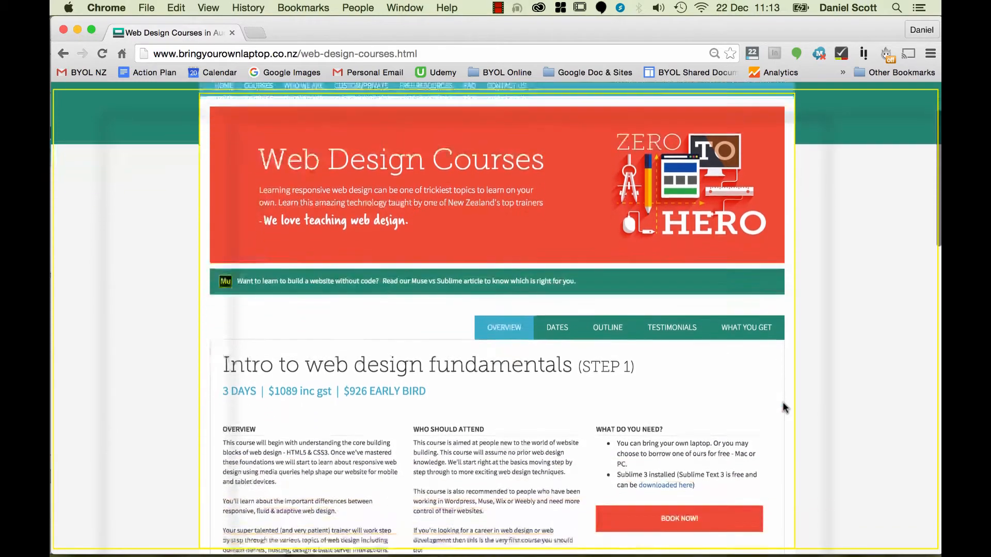
{"action": "scroll", "scroll_direction": "down", "scroll_amount": 3}
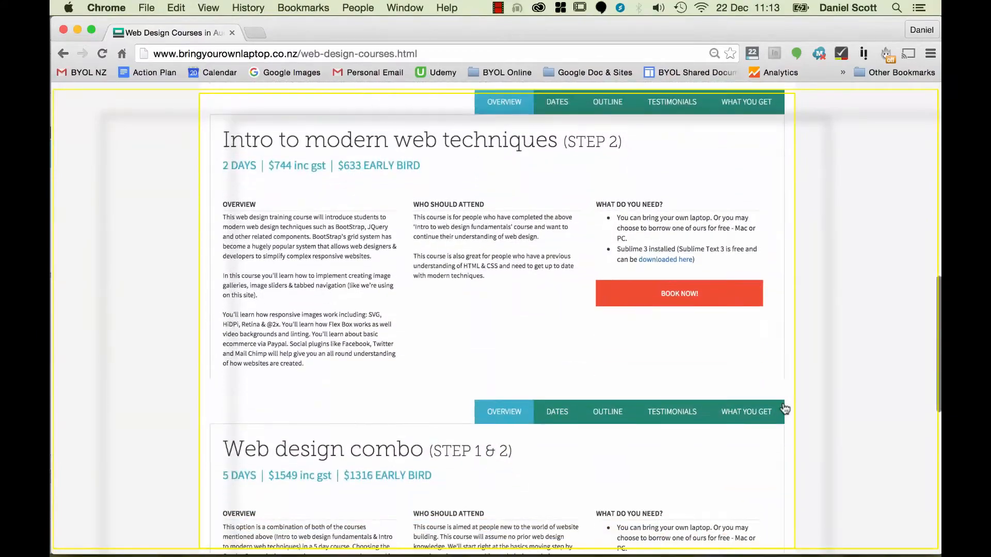
{"action": "scroll", "scroll_direction": "down", "scroll_amount": 3}
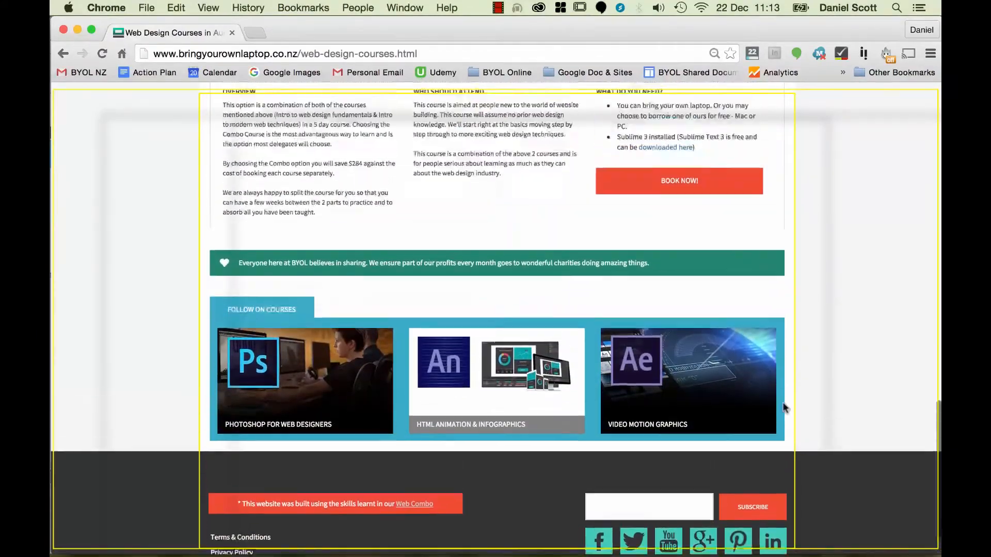
{"action": "scroll", "scroll_direction": "down", "scroll_amount": 3}
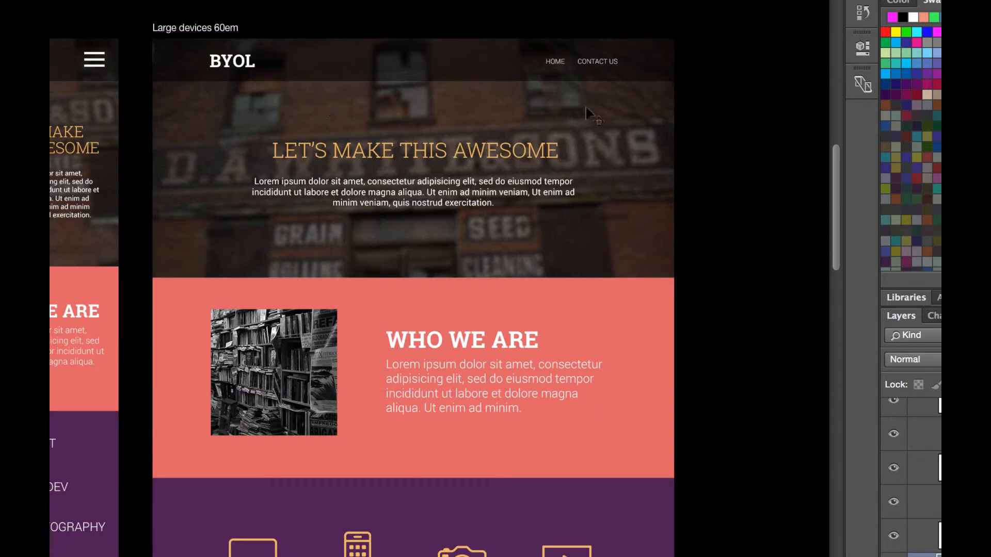
{"action": "mouse_move", "coordinate": [543, 76]}
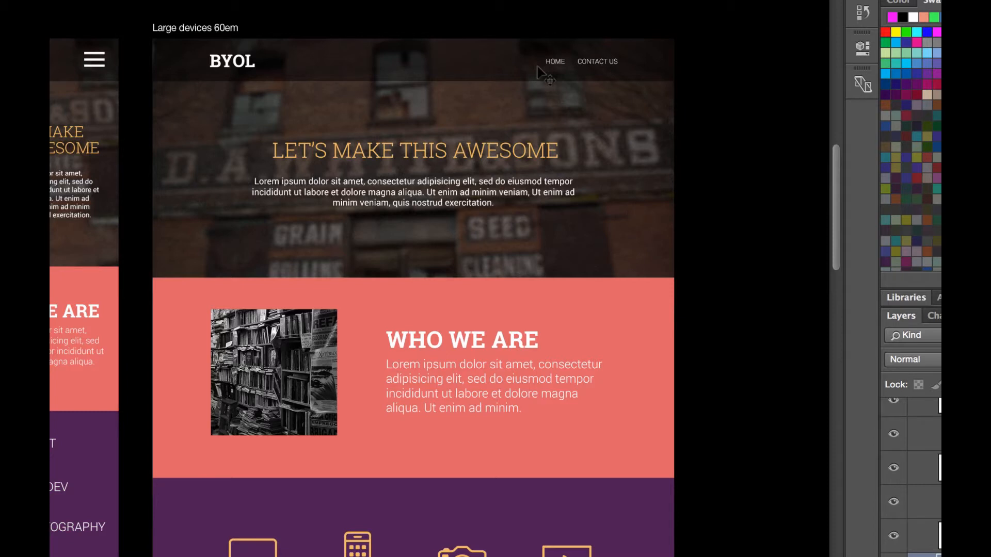
{"action": "mouse_move", "coordinate": [717, 540]}
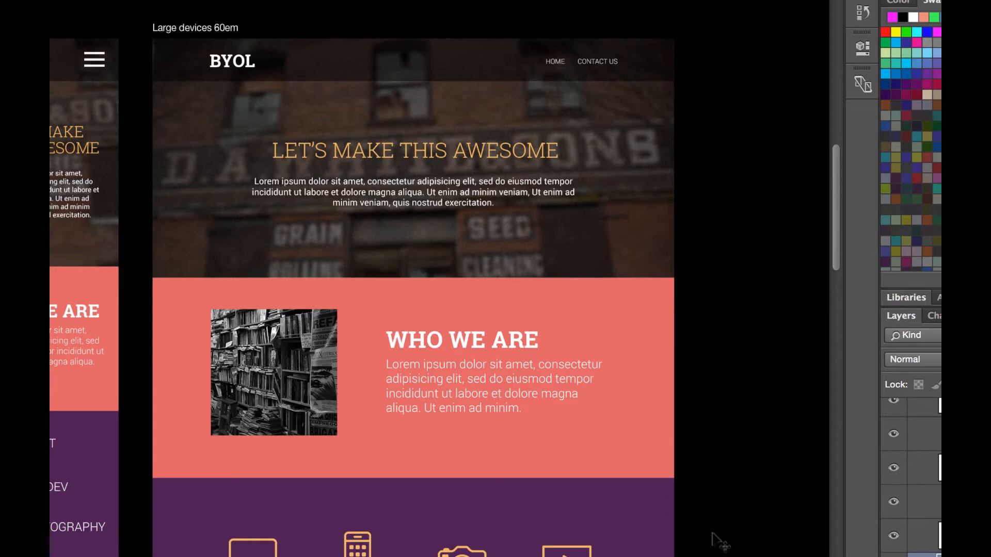
{"action": "mouse_move", "coordinate": [657, 181]}
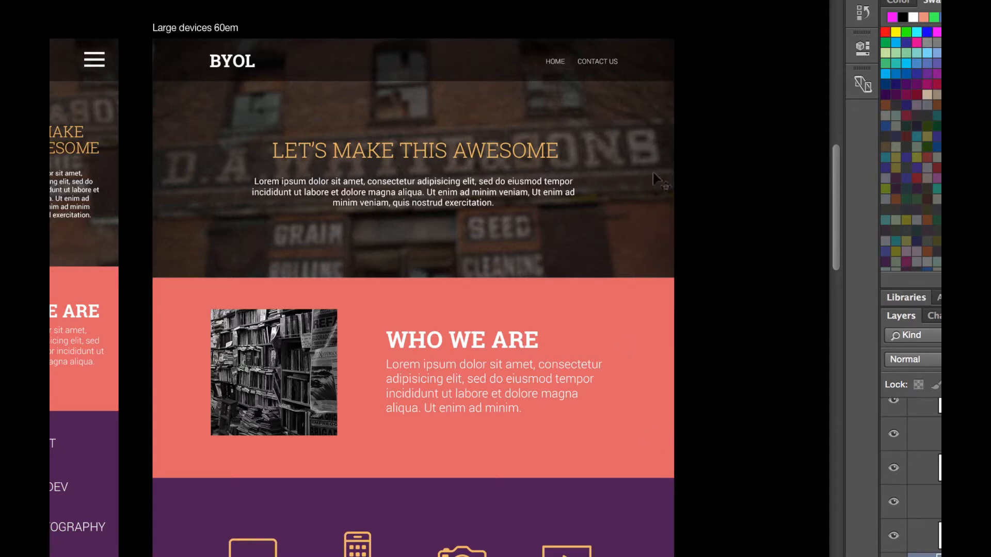
{"action": "mouse_move", "coordinate": [644, 174]}
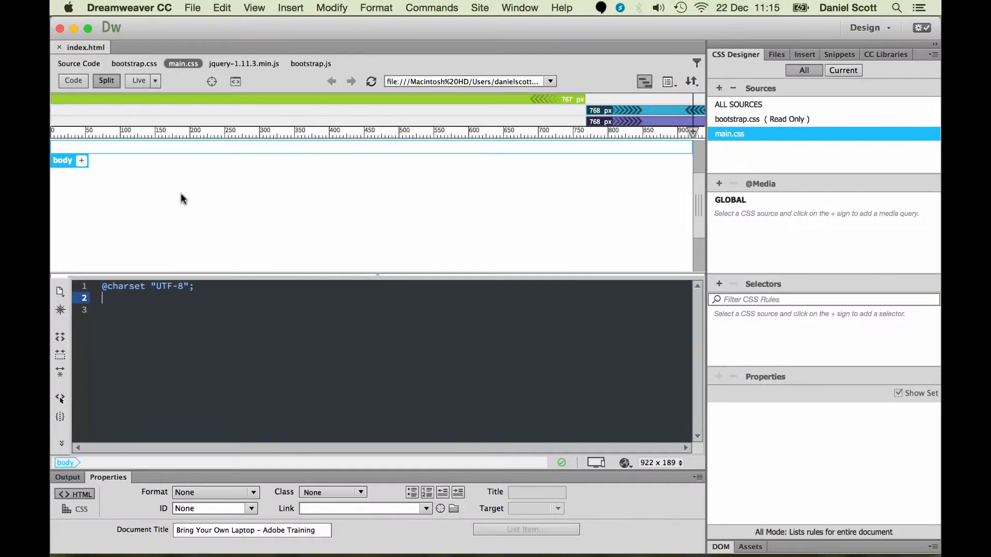
{"action": "mouse_move", "coordinate": [97, 153]}
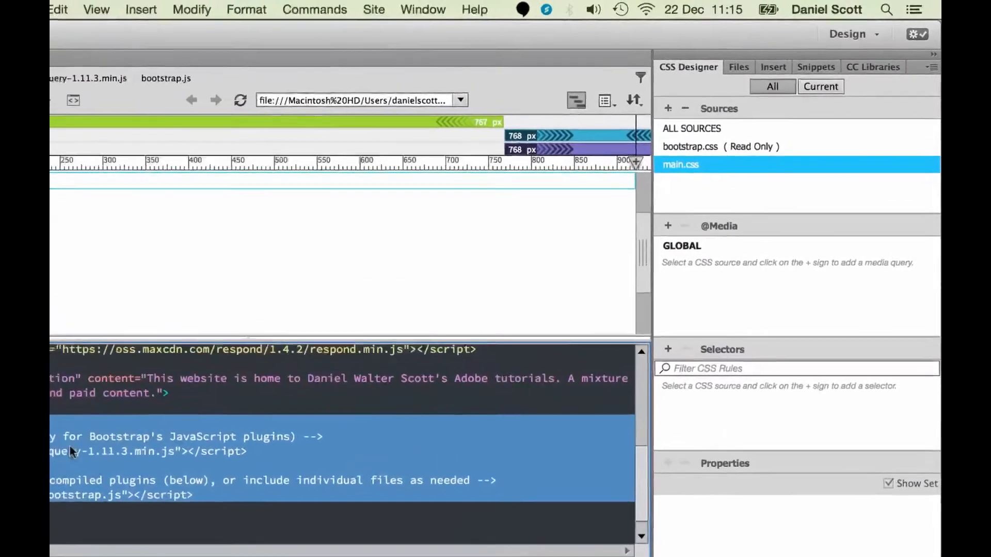
{"action": "left_click", "coordinate": [773, 67]}
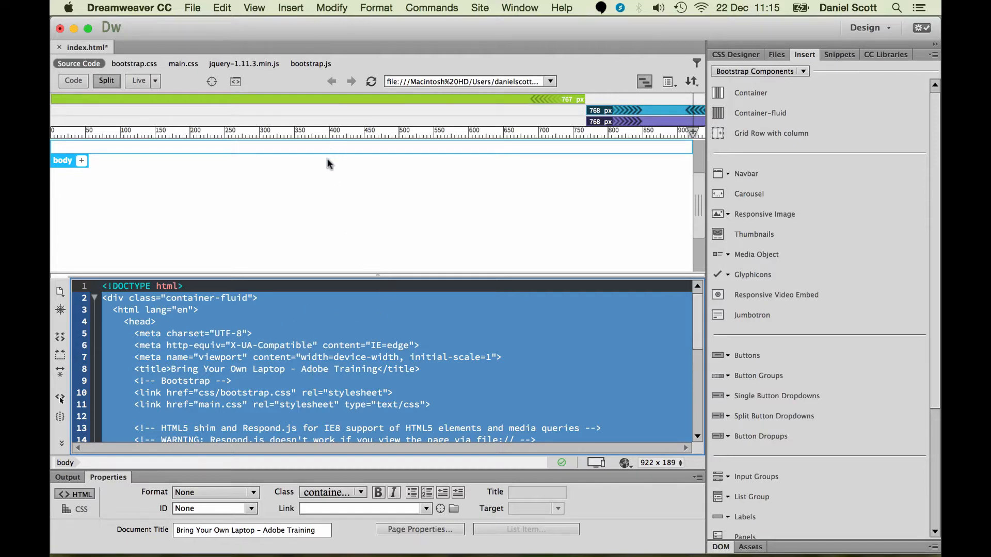
{"action": "scroll", "scroll_direction": "down", "scroll_amount": 3}
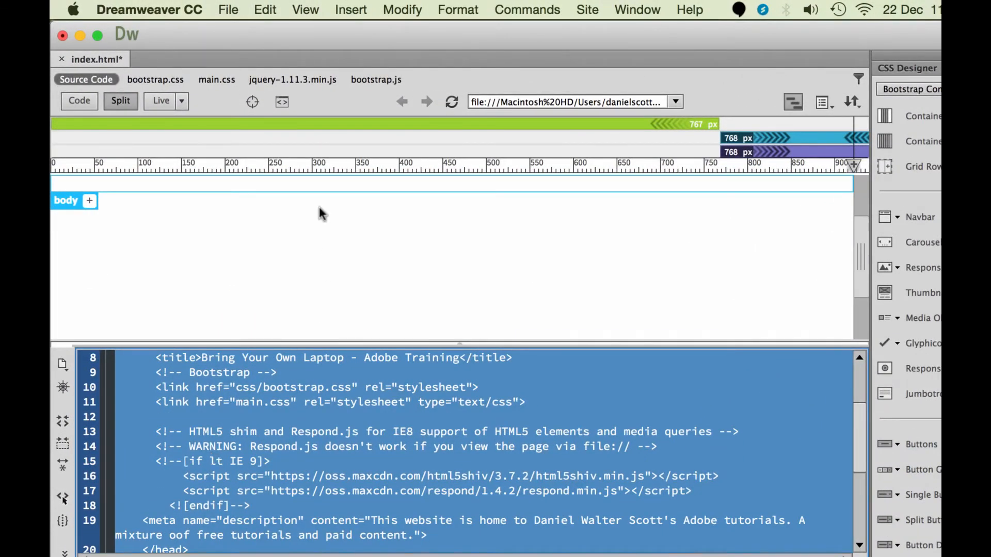
- Select the body section of the page code to remove the misplaced container-fluid div
{"action": "left_click", "coordinate": [264, 9]}
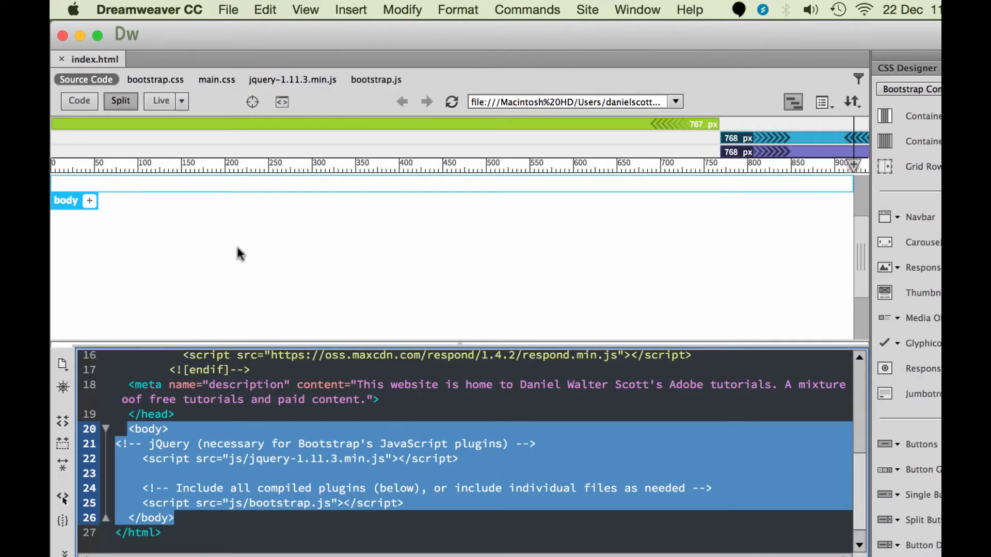
{"action": "mouse_move", "coordinate": [214, 248]}
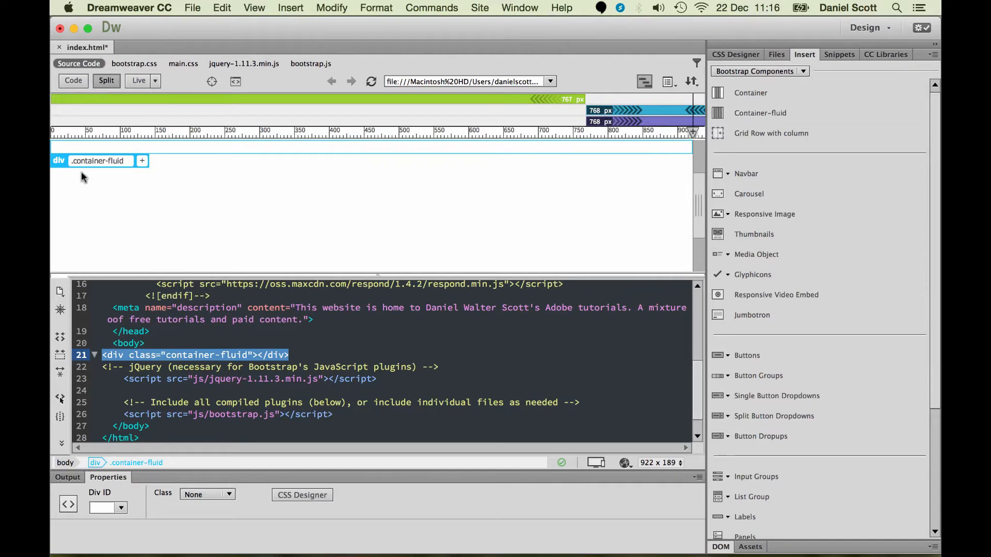
{"action": "mouse_move", "coordinate": [200, 202]}
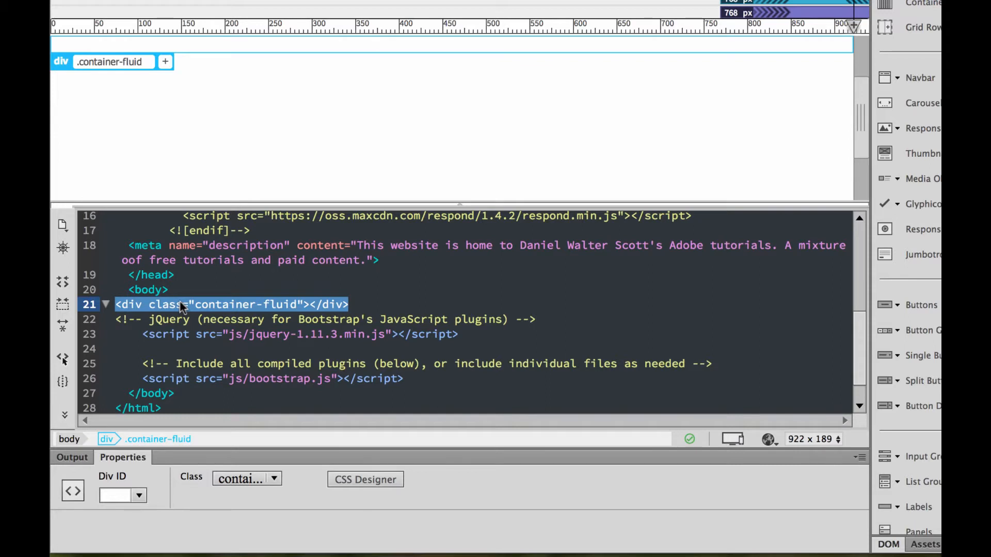
{"action": "mouse_move", "coordinate": [145, 308]}
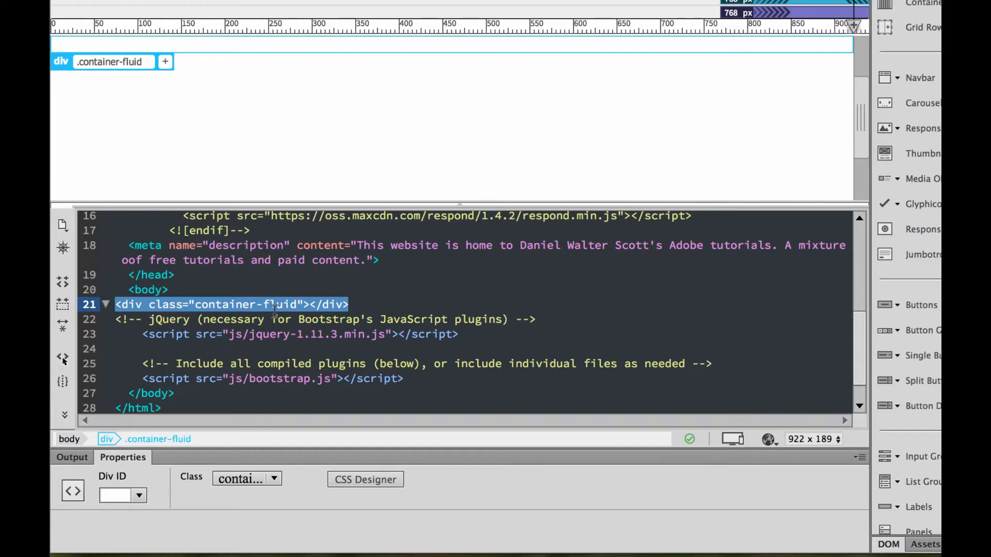
{"action": "mouse_move", "coordinate": [432, 61]}
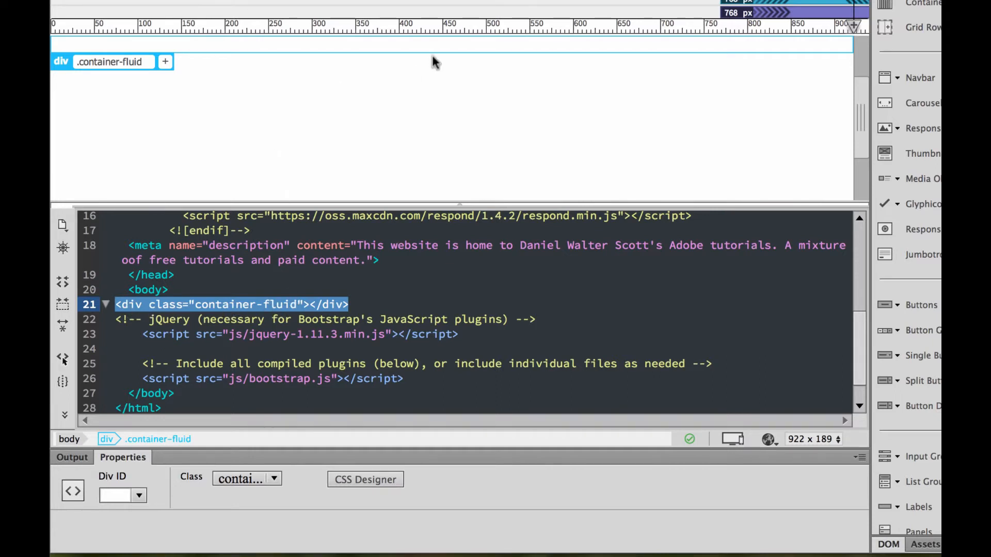
{"action": "mouse_move", "coordinate": [191, 54]}
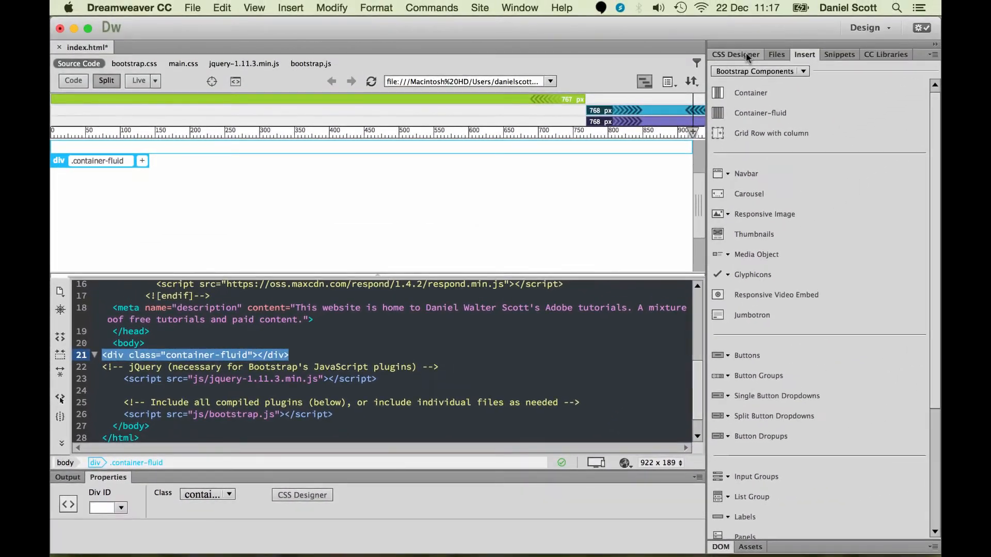
- Create a new .band-hero selector in main.css via CSS Designer
{"action": "left_click", "coordinate": [735, 53]}
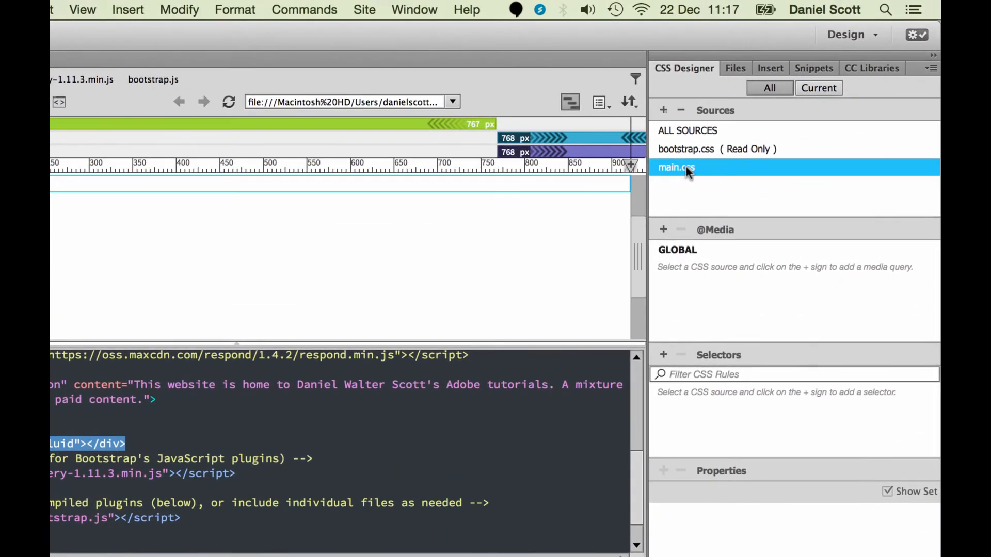
{"action": "mouse_move", "coordinate": [693, 274]}
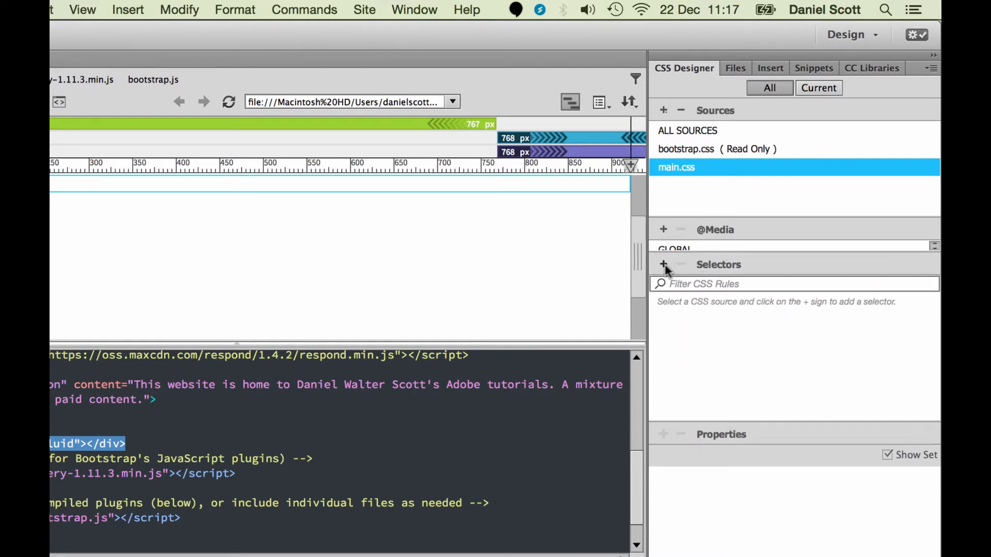
{"action": "left_click", "coordinate": [663, 265]}
{"action": "type", "text": "."}
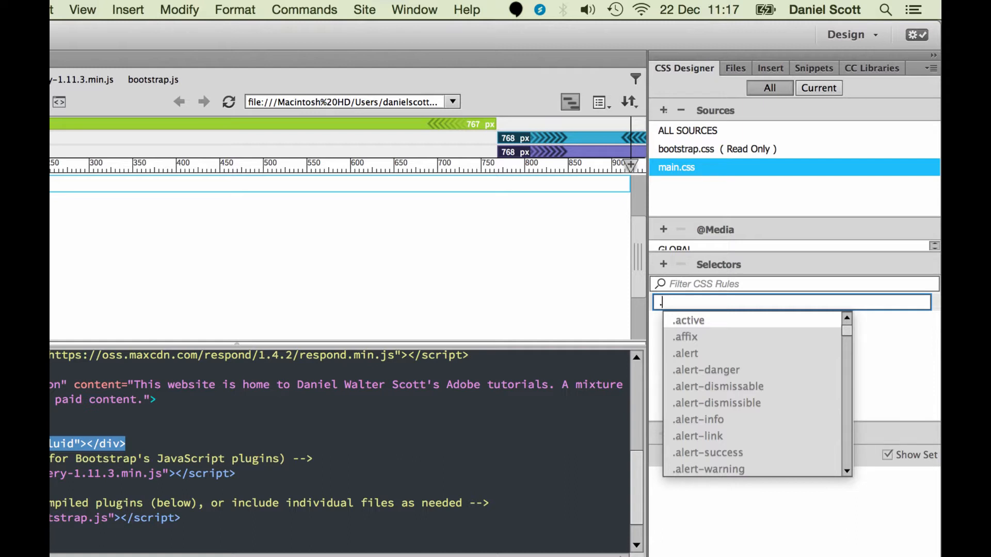
{"action": "type", "text": "bang"}
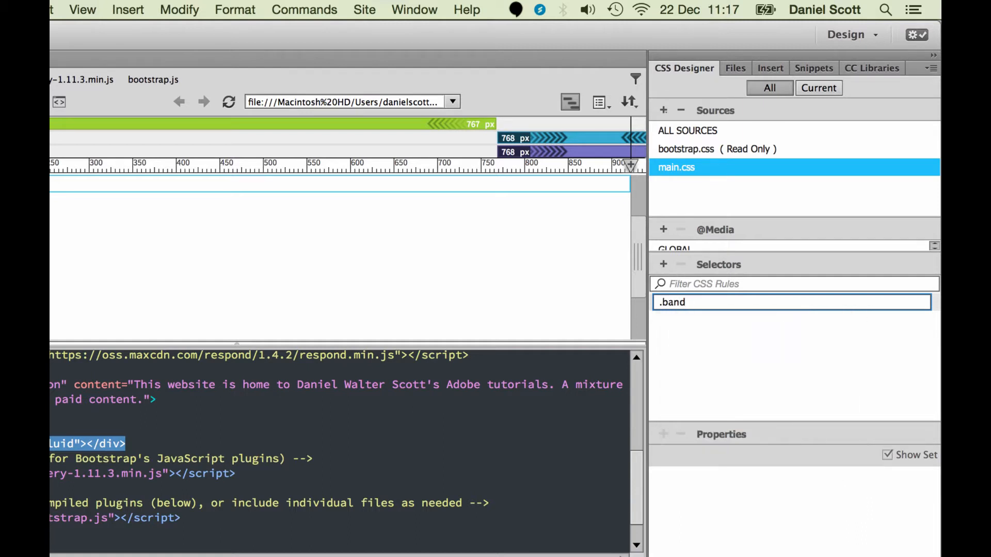
{"action": "type", "text": "-"}
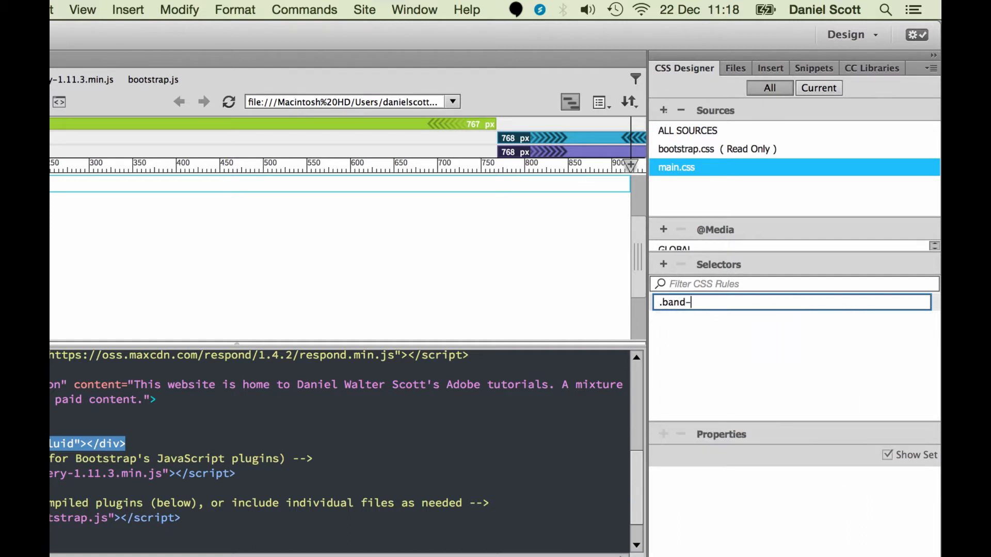
{"action": "type", "text": "hero"}
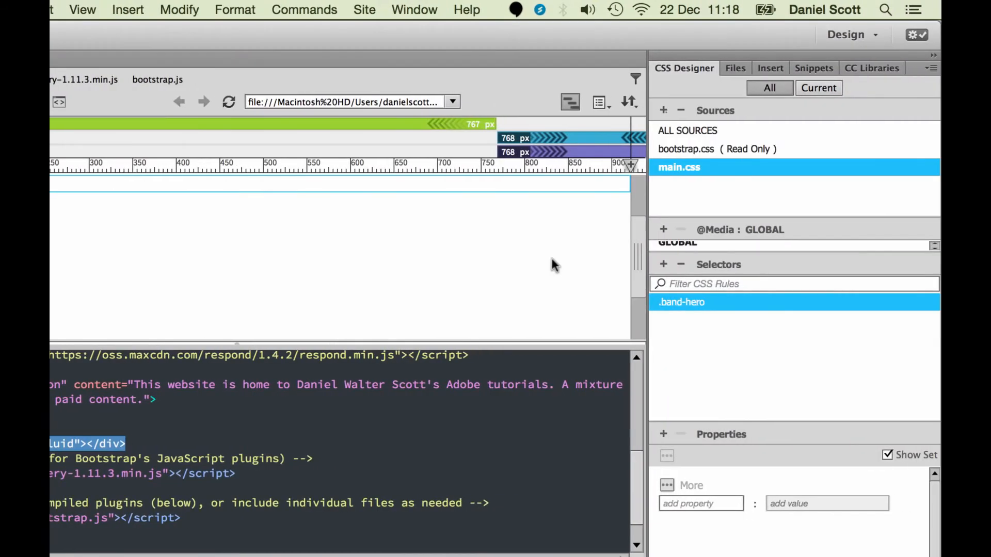
{"action": "mouse_move", "coordinate": [702, 310]}
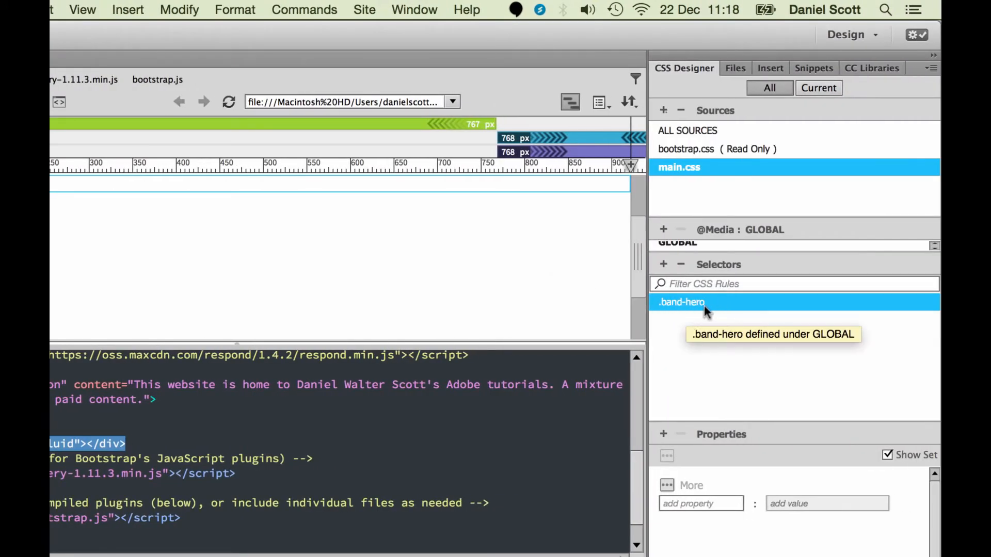
{"action": "mouse_move", "coordinate": [681, 314]}
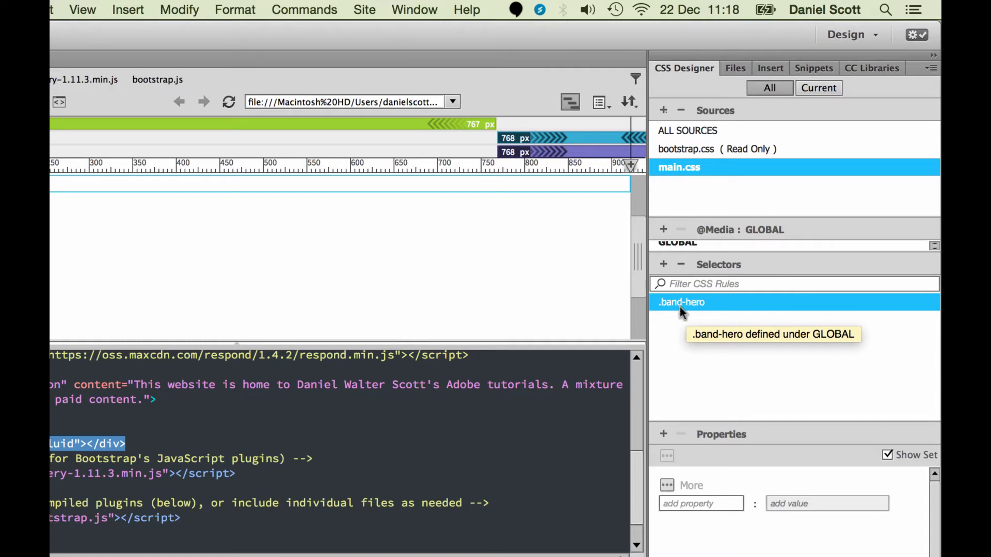
{"action": "mouse_move", "coordinate": [681, 331]}
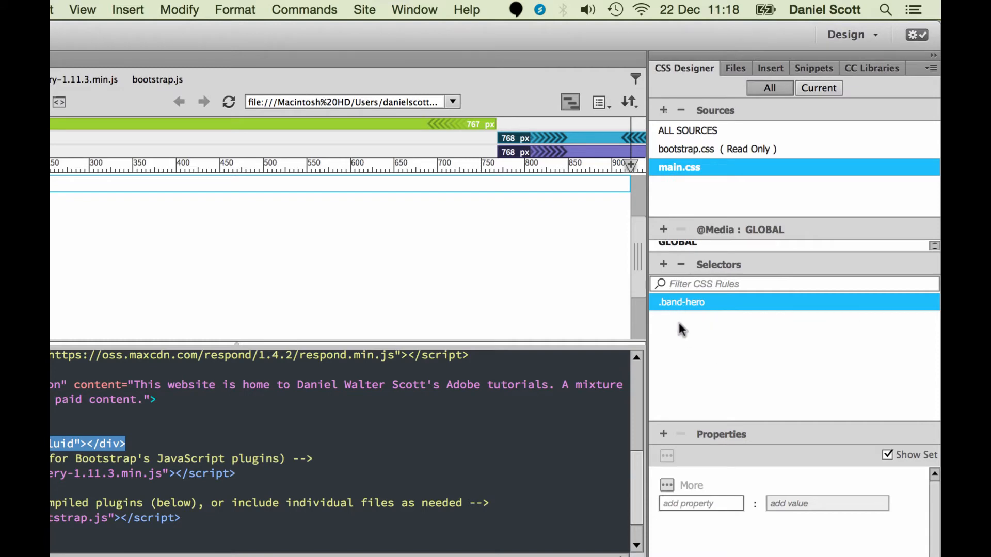
{"action": "mouse_move", "coordinate": [680, 304]}
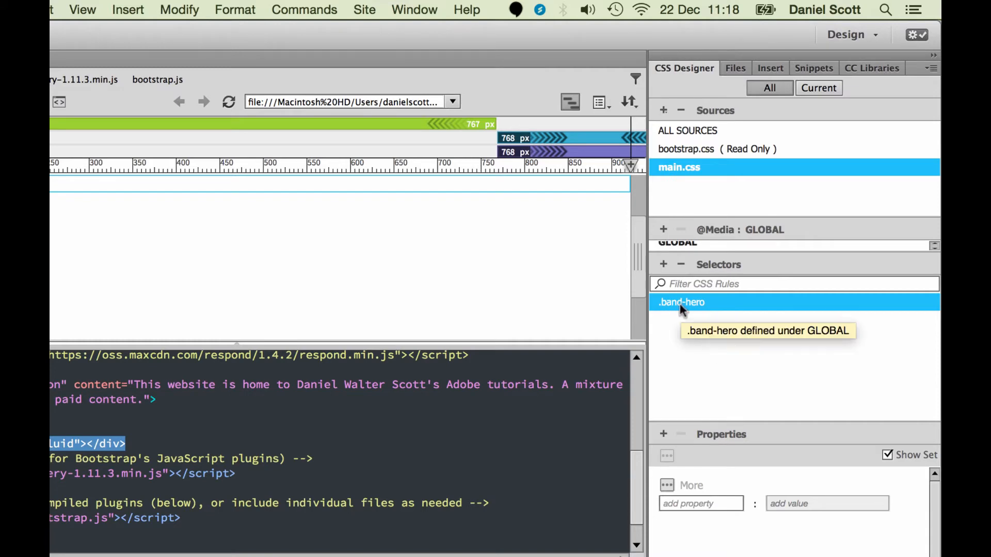
{"action": "mouse_move", "coordinate": [706, 351]}
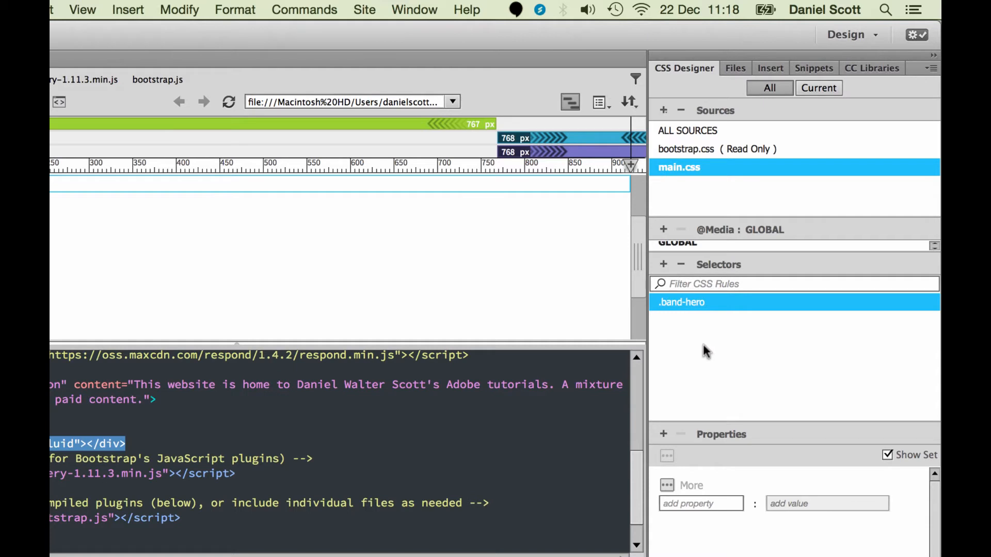
{"action": "mouse_move", "coordinate": [663, 307]}
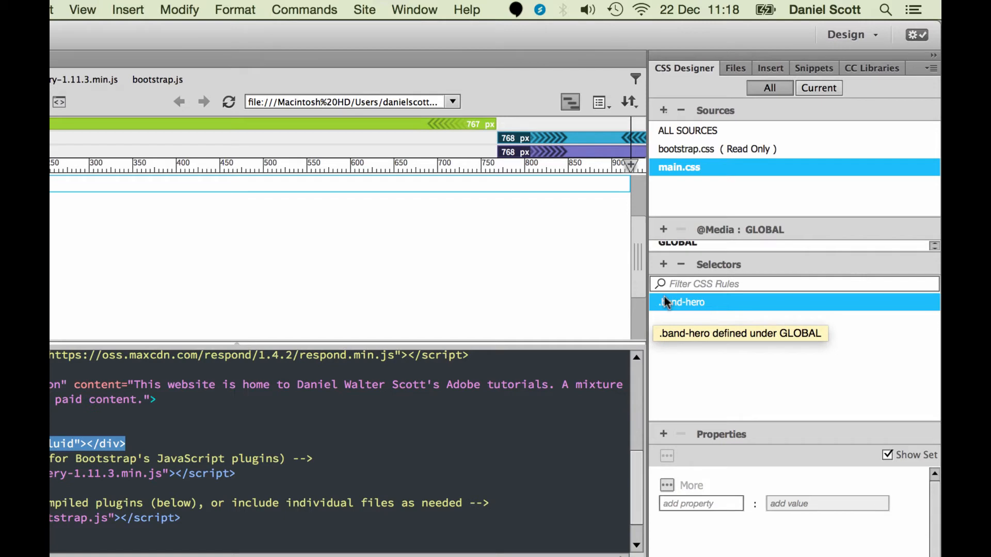
{"action": "mouse_move", "coordinate": [698, 311]}
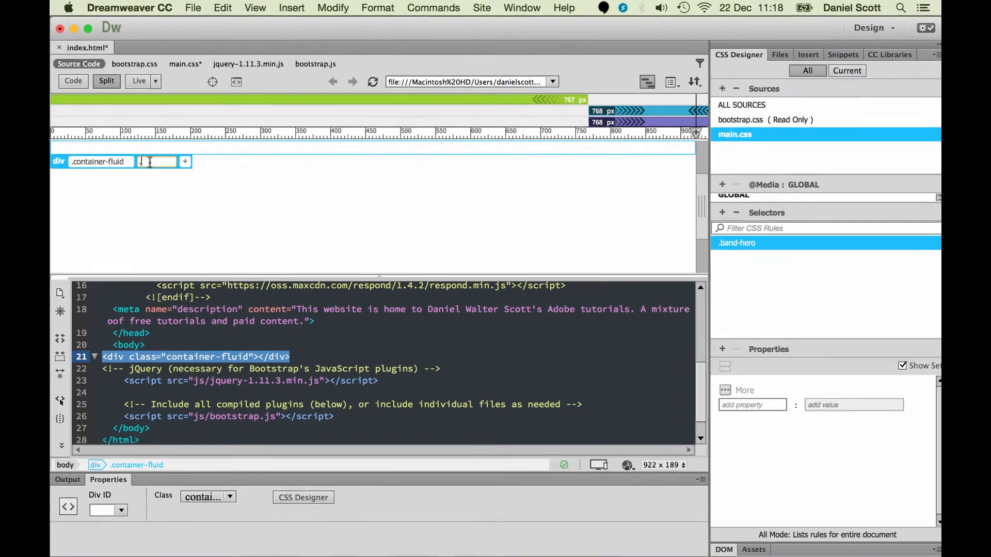
- Add the band-hero class to the container-fluid div
{"action": "type", "text": ".band-hero"}
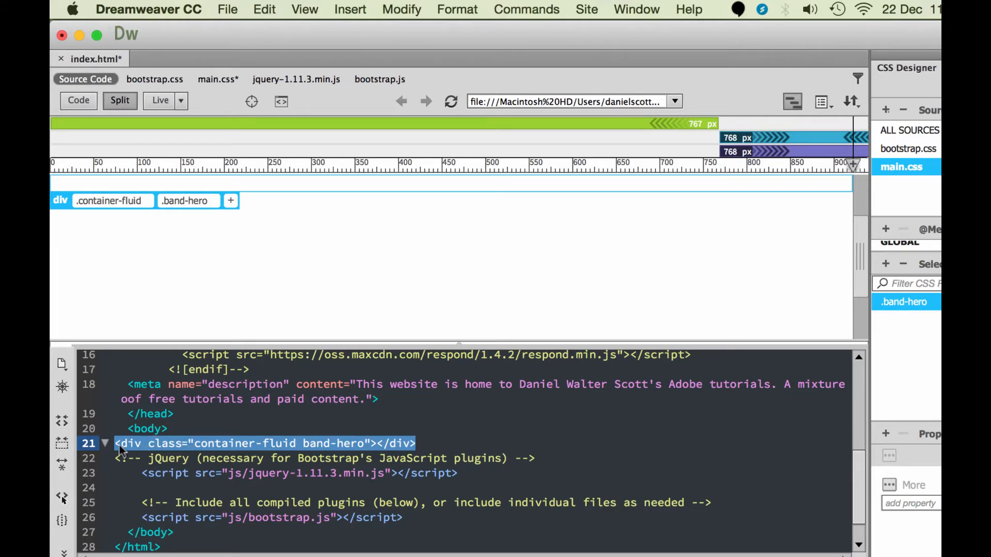
{"action": "left_click", "coordinate": [134, 444]}
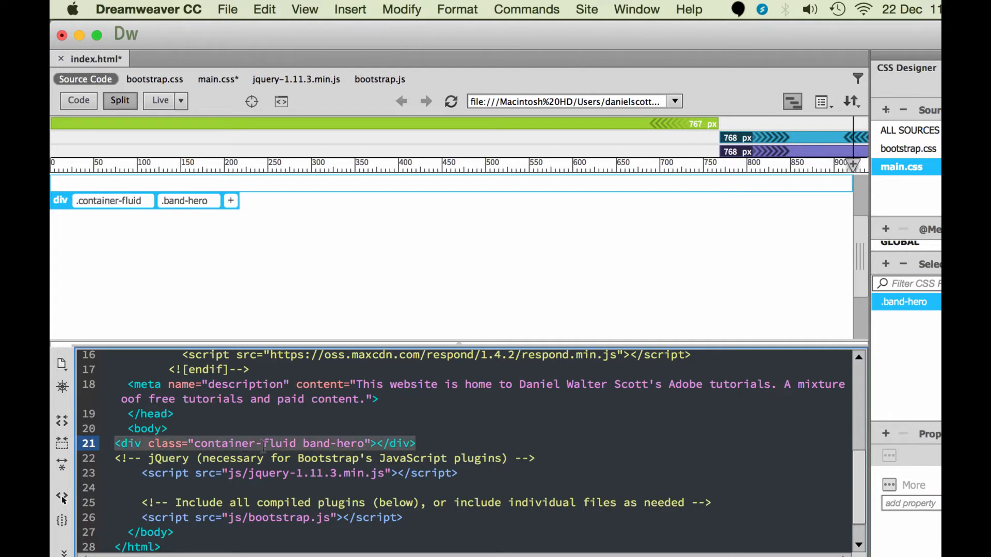
{"action": "double_click", "coordinate": [240, 444]}
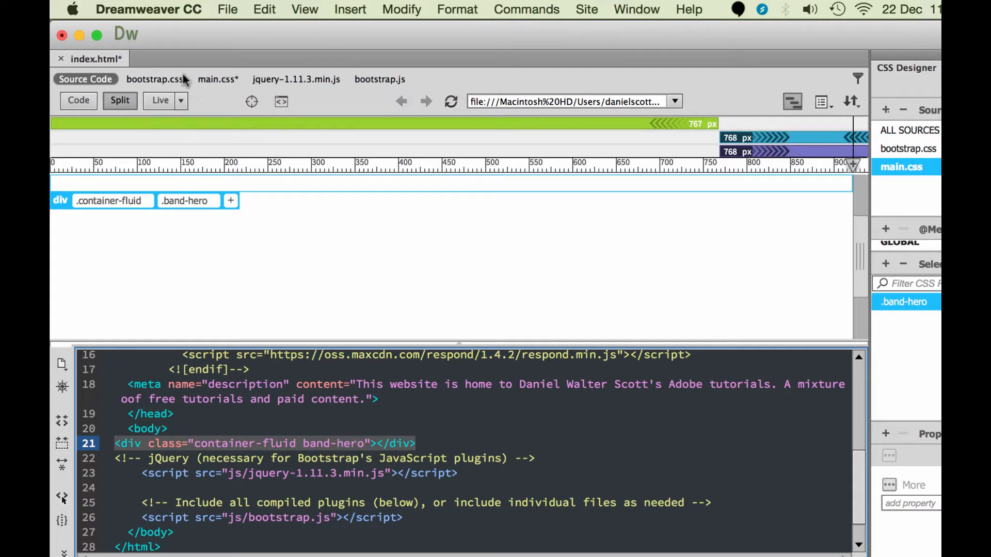
- Show the main.css code and save all open files
{"action": "left_click", "coordinate": [216, 80]}
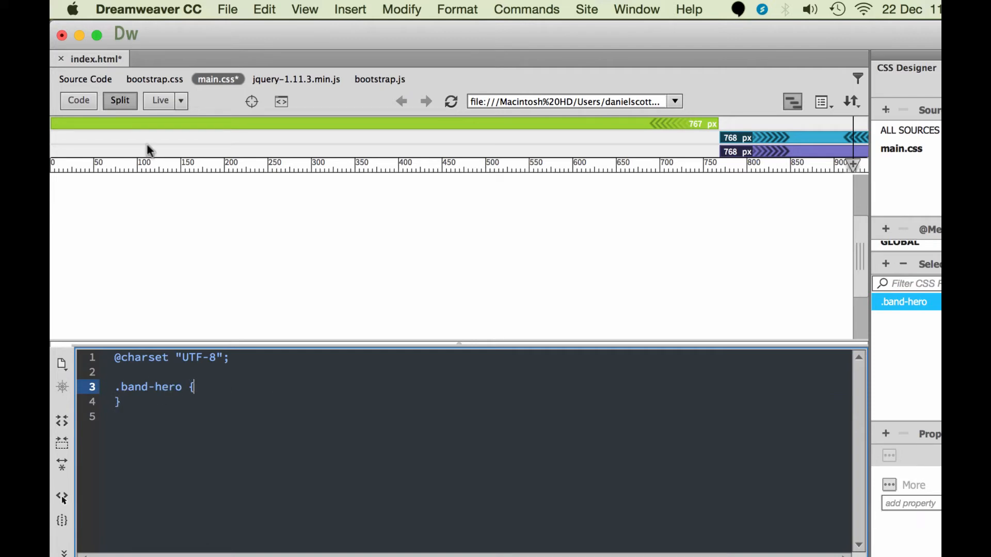
{"action": "left_click", "coordinate": [227, 10]}
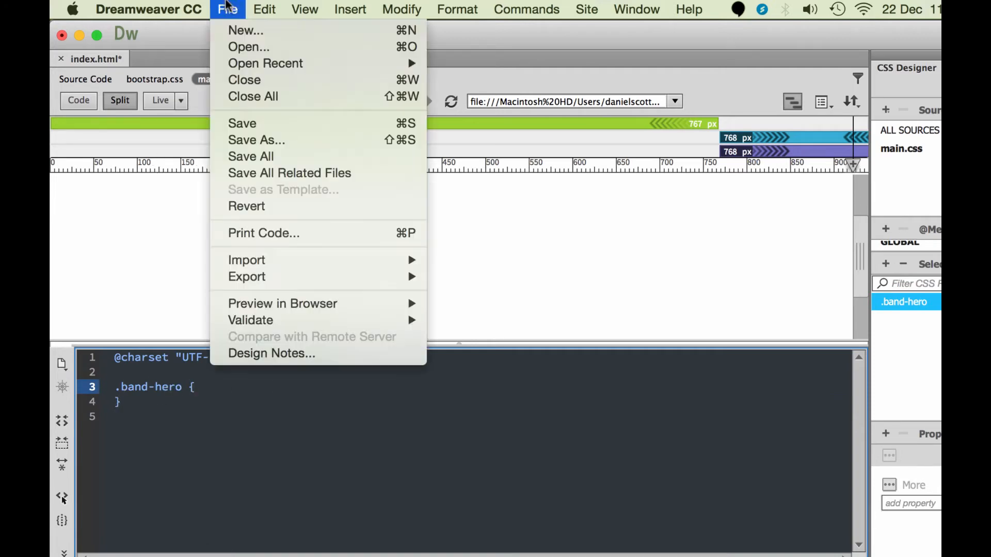
{"action": "left_click", "coordinate": [241, 123]}
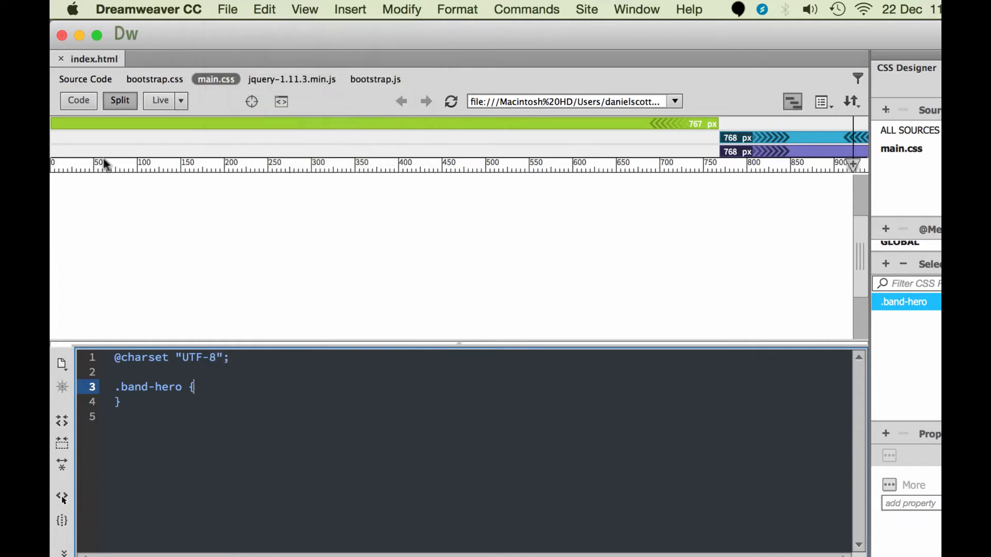
{"action": "mouse_move", "coordinate": [109, 70]}
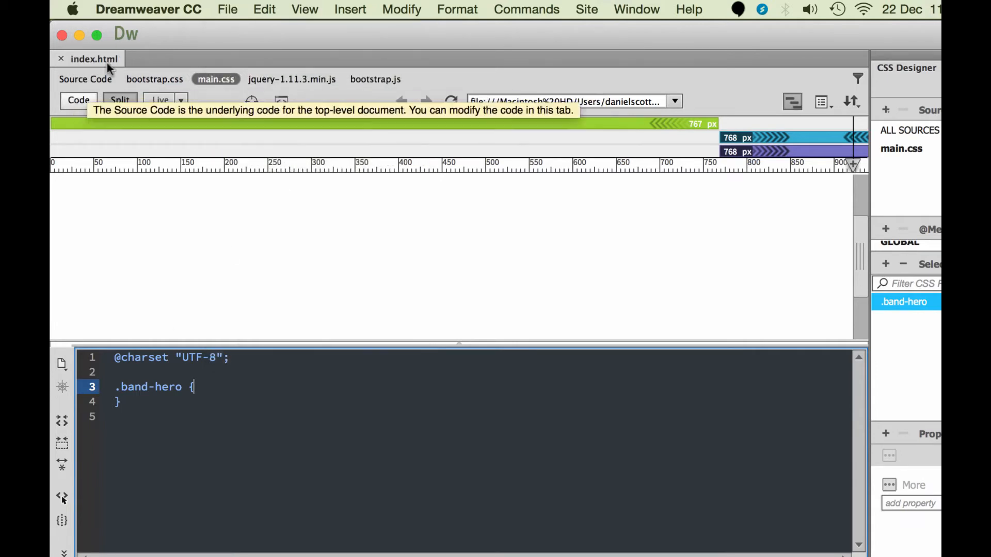
{"action": "mouse_move", "coordinate": [208, 80]}
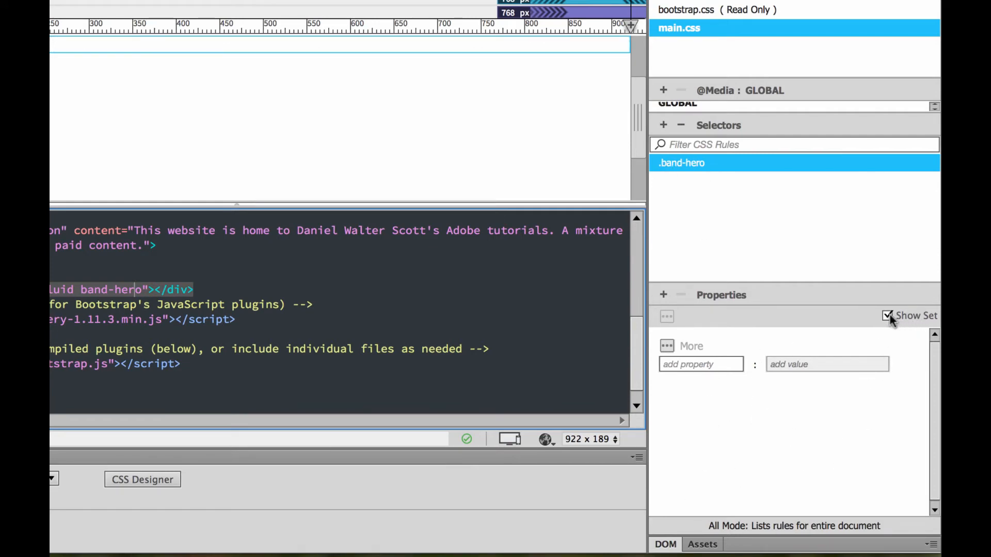
{"action": "mouse_move", "coordinate": [887, 316]}
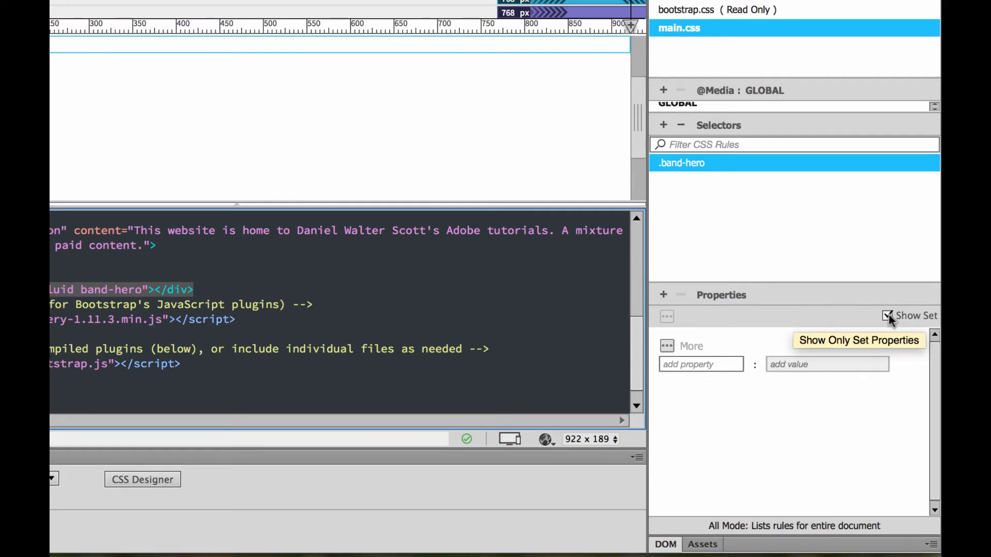
- Show all CSS properties and browse to the Background category for .band-hero
{"action": "left_click", "coordinate": [888, 316]}
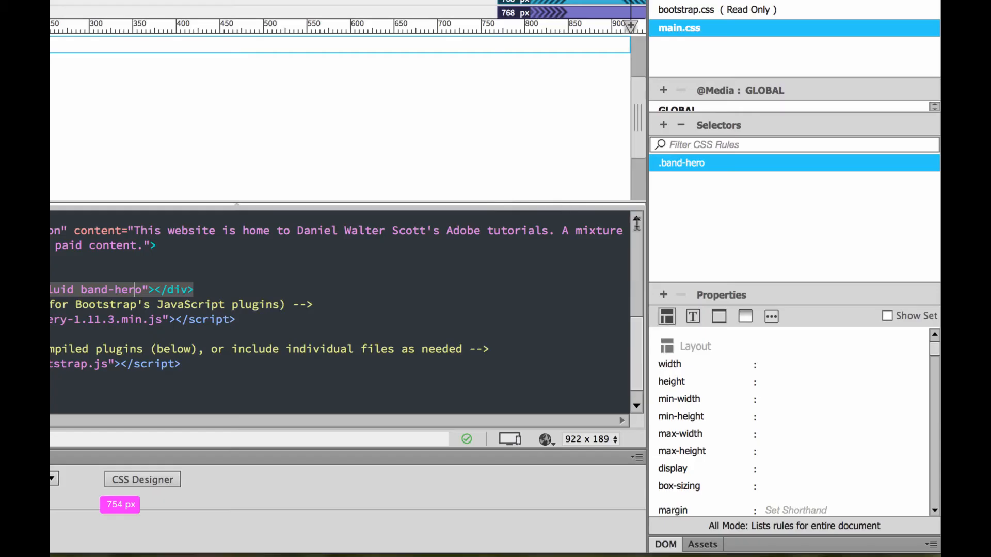
{"action": "left_click", "coordinate": [774, 365]}
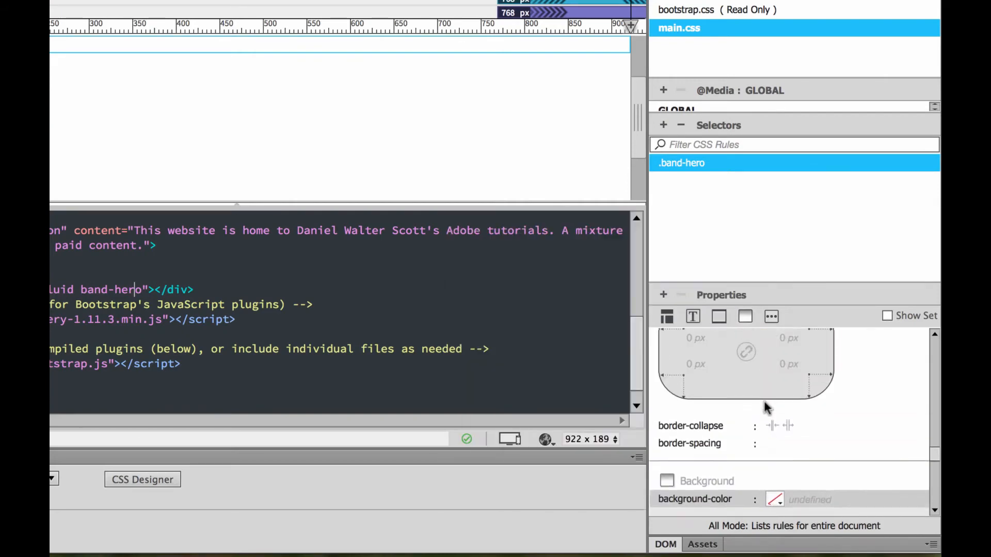
{"action": "left_click", "coordinate": [718, 317]}
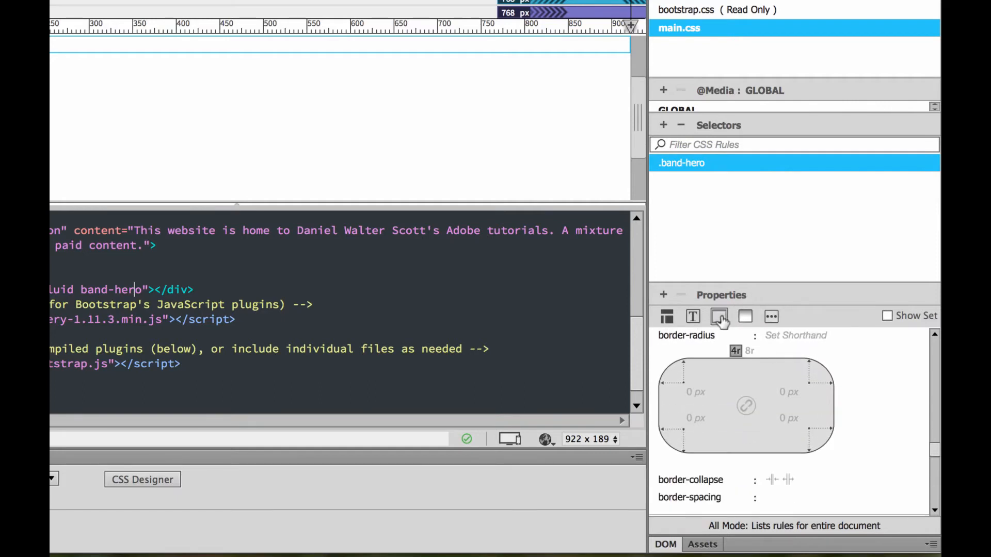
{"action": "left_click", "coordinate": [745, 317]}
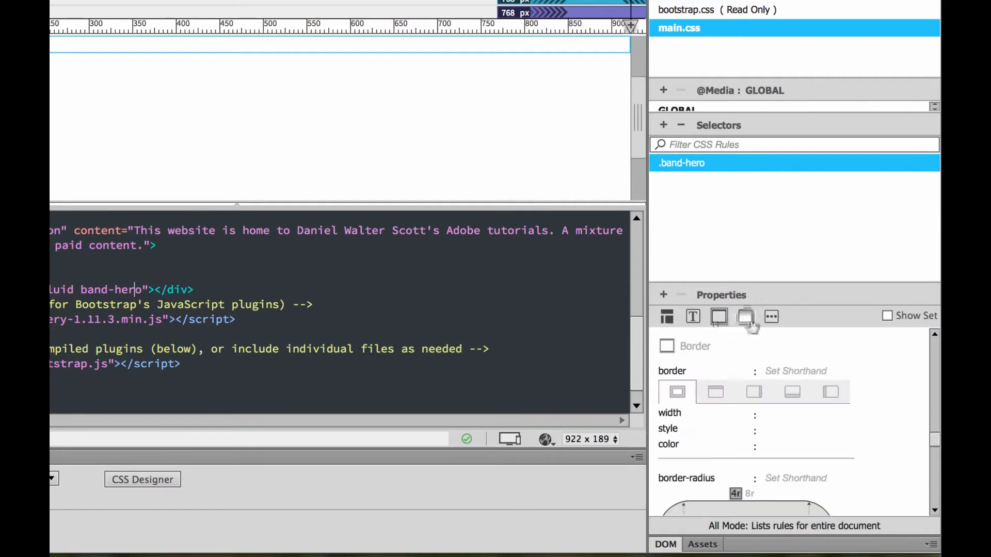
{"action": "left_click", "coordinate": [693, 317]}
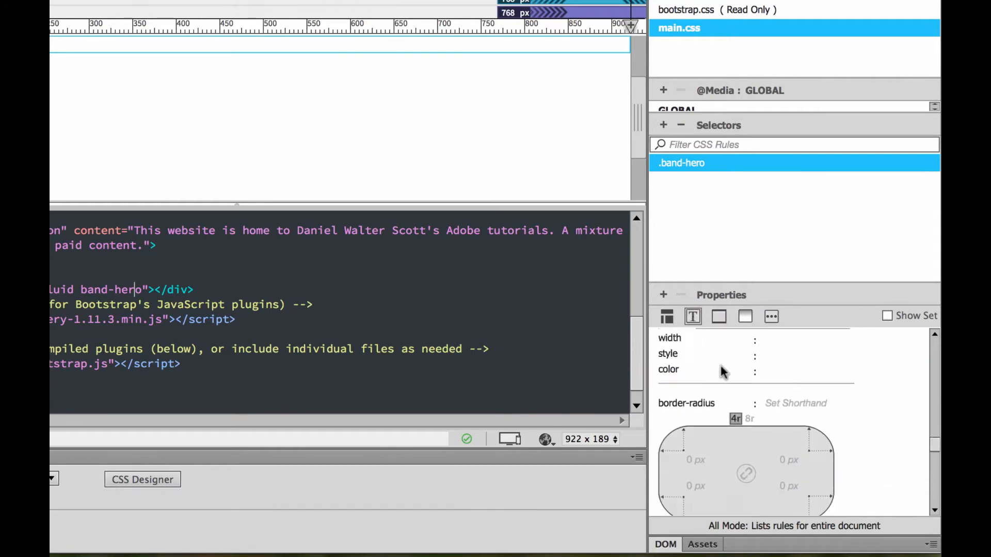
{"action": "scroll", "scroll_direction": "down", "scroll_amount": 3}
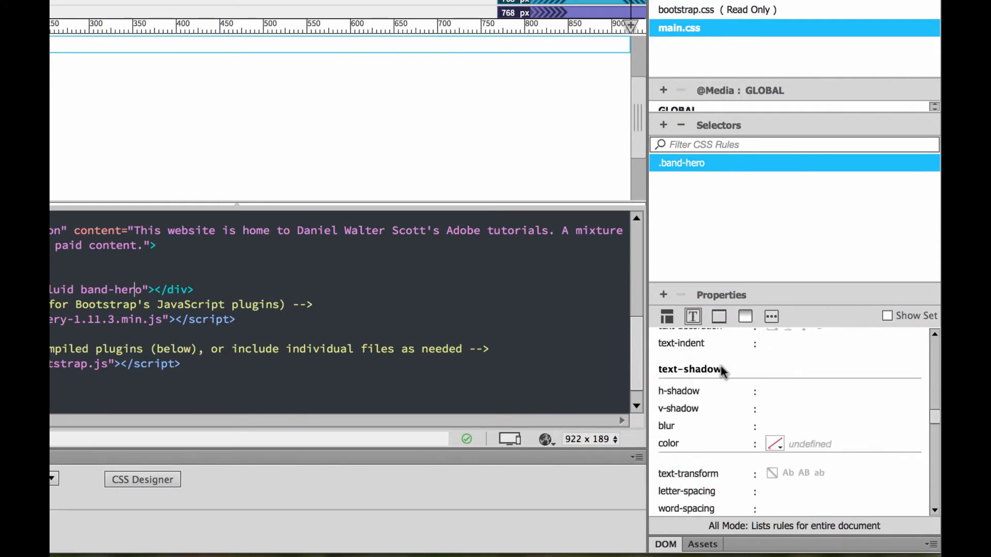
{"action": "left_click", "coordinate": [746, 317]}
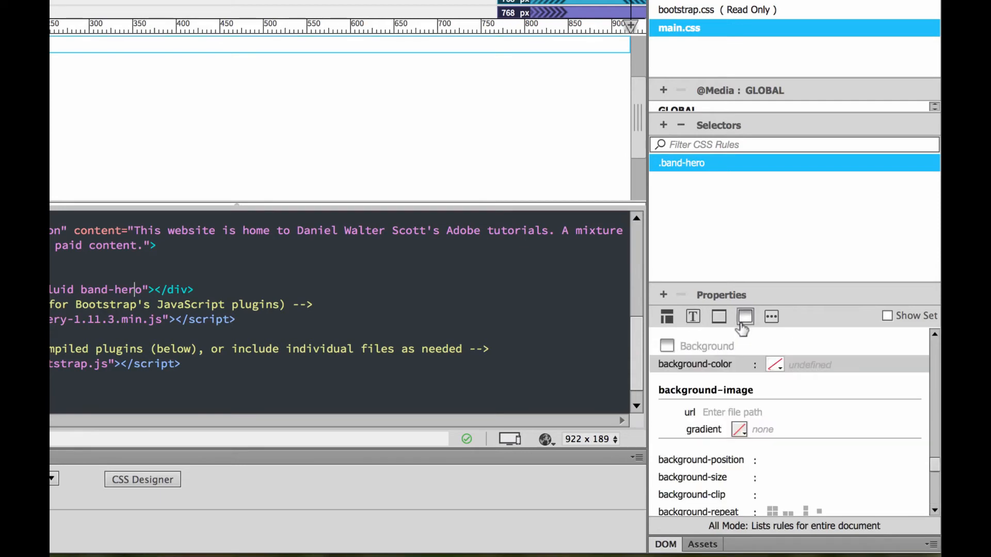
- Set the .band-hero background-color to gray #757575
{"action": "left_click", "coordinate": [774, 364]}
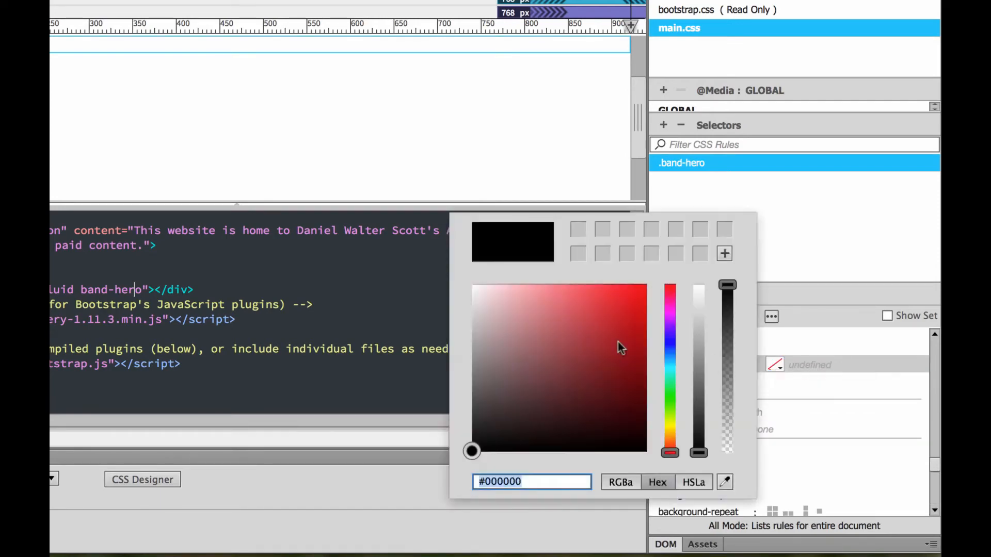
{"action": "left_click", "coordinate": [525, 384]}
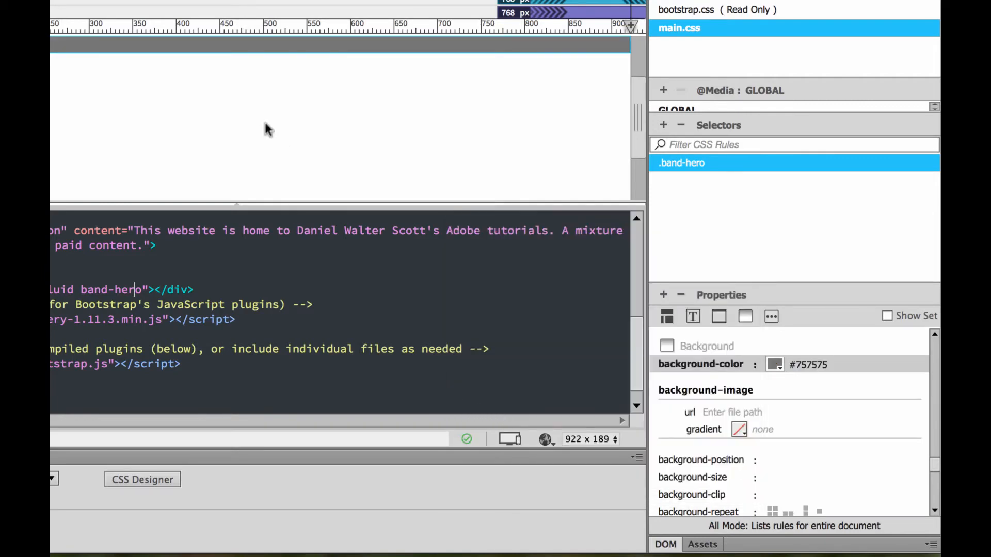
{"action": "mouse_move", "coordinate": [208, 52]}
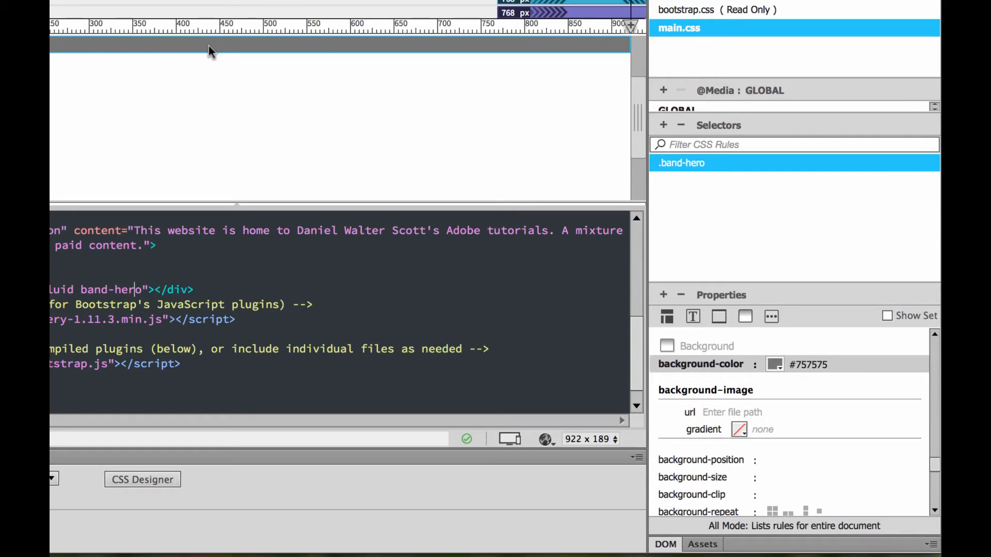
{"action": "mouse_move", "coordinate": [120, 42]}
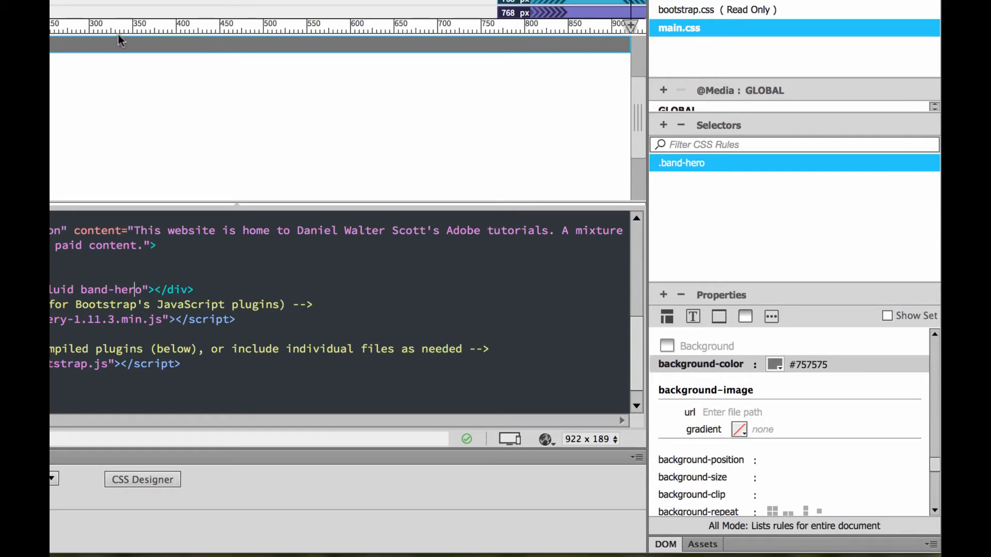
{"action": "mouse_move", "coordinate": [830, 437]}
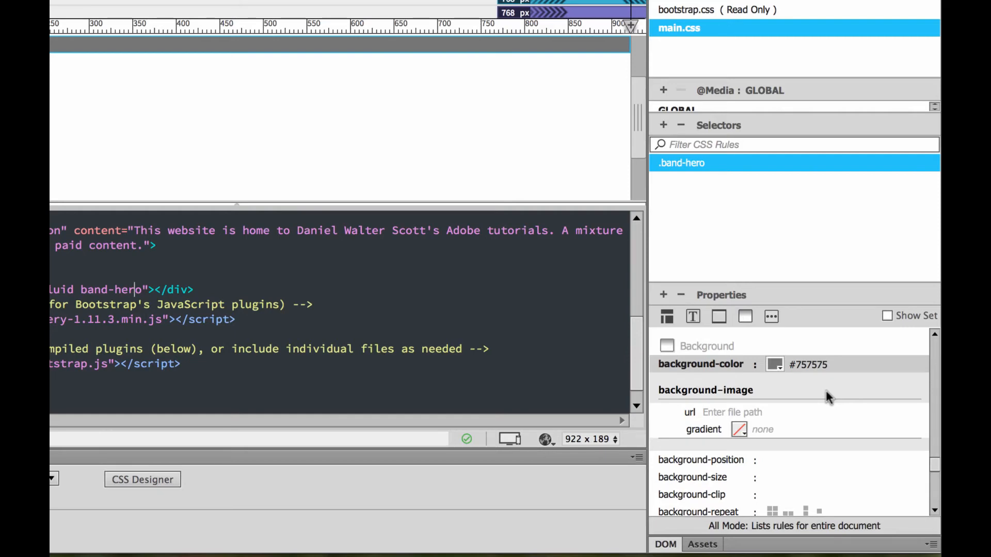
- Set a 200px min-height on the .band-hero rule under Layout
{"action": "left_click", "coordinate": [667, 317]}
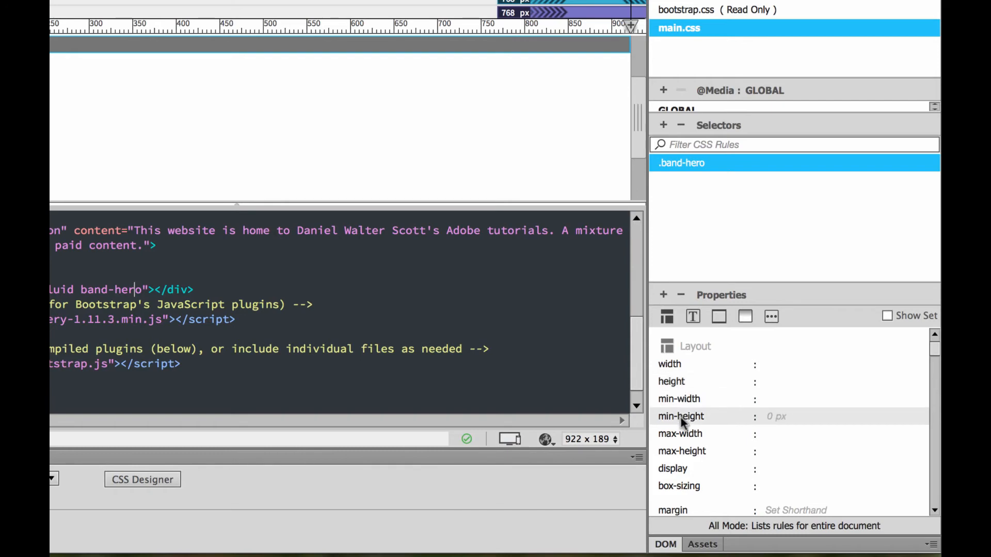
{"action": "mouse_move", "coordinate": [768, 400]}
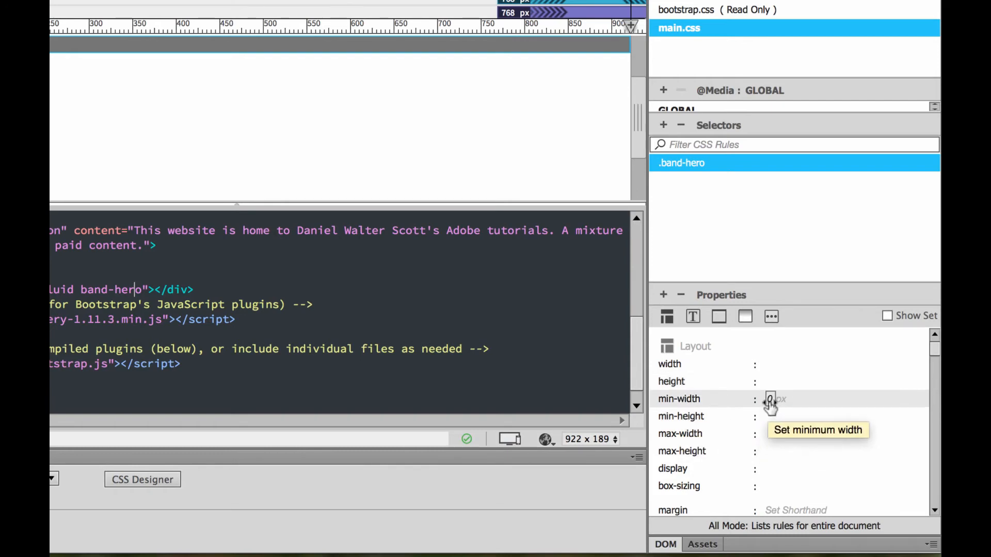
{"action": "mouse_move", "coordinate": [768, 419]}
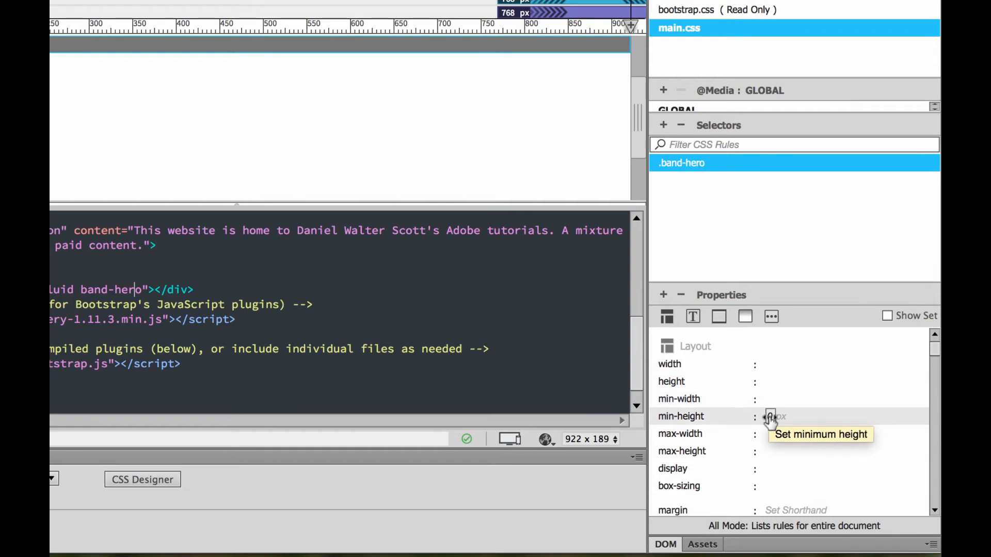
{"action": "left_click", "coordinate": [780, 416]}
{"action": "type", "text": "200"}
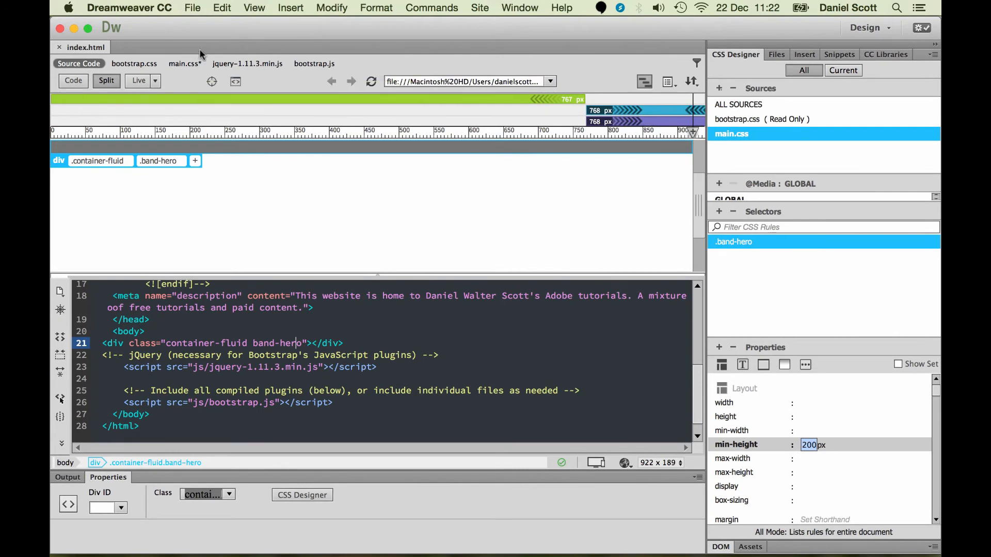
- Show the Real-time Preview list of browsers for previewing the page
{"action": "left_click", "coordinate": [192, 8]}
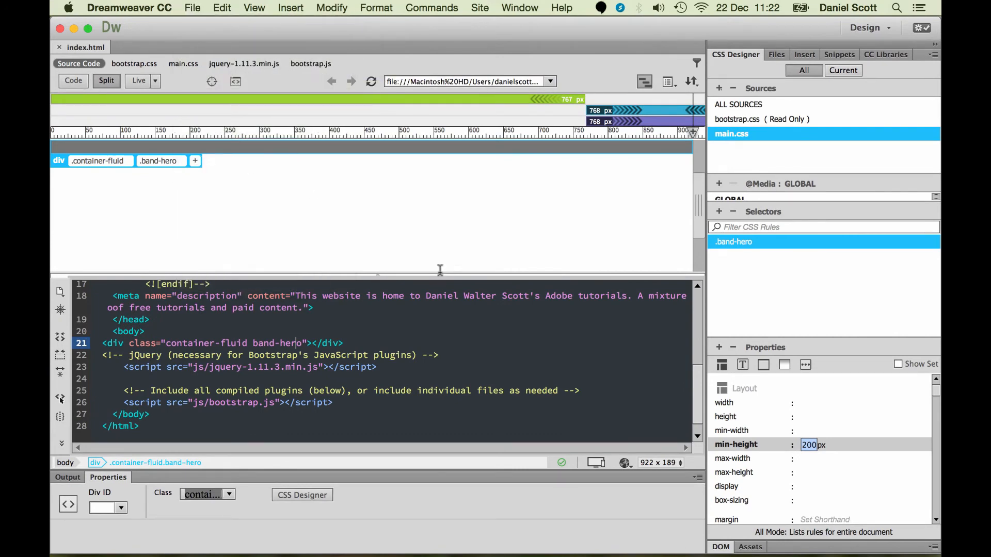
{"action": "left_click", "coordinate": [623, 462]}
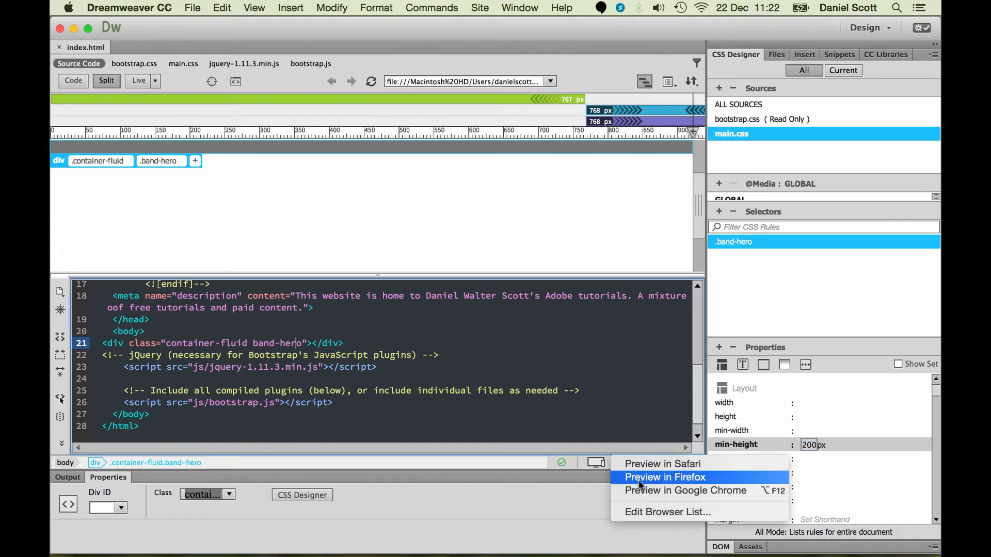
{"action": "mouse_move", "coordinate": [702, 491]}
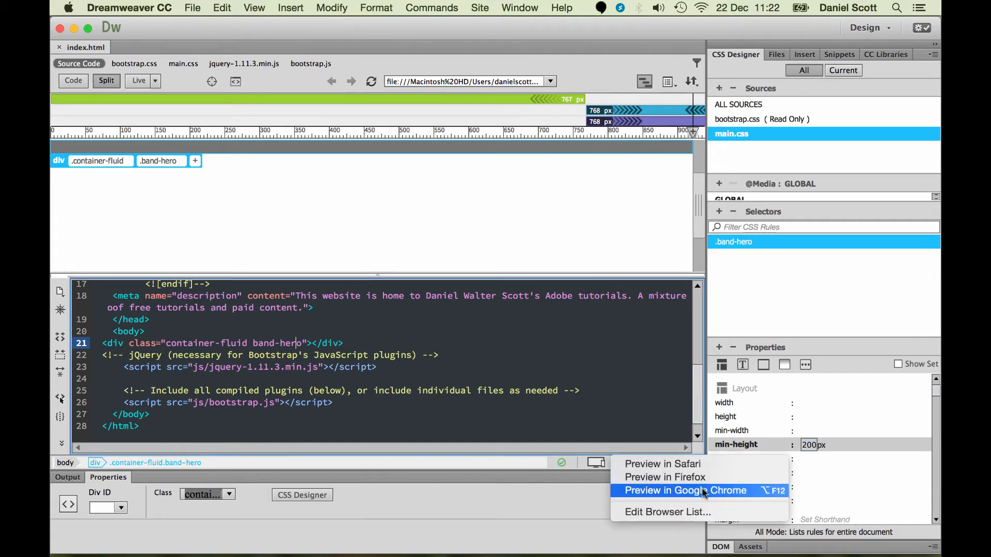
{"action": "mouse_move", "coordinate": [684, 477]}
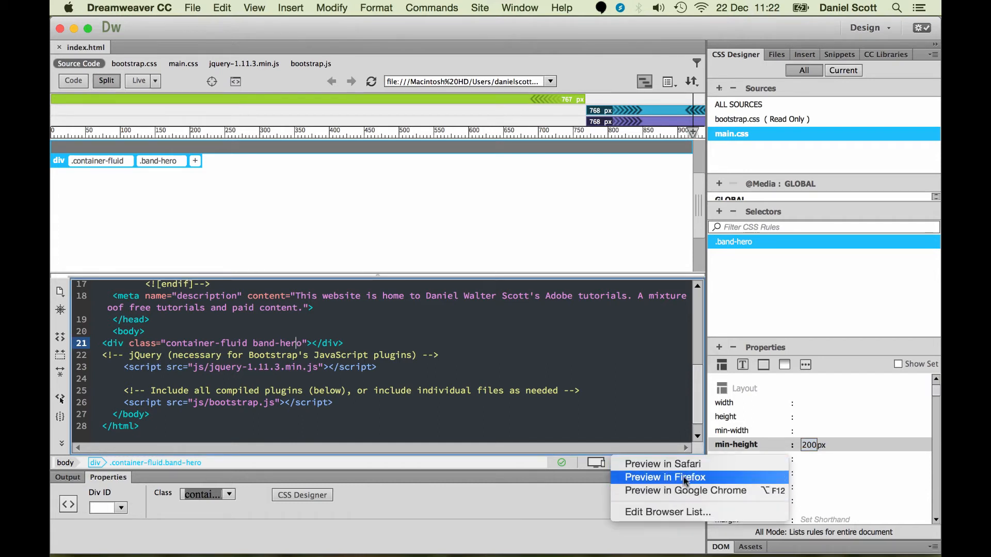
{"action": "mouse_move", "coordinate": [667, 483]}
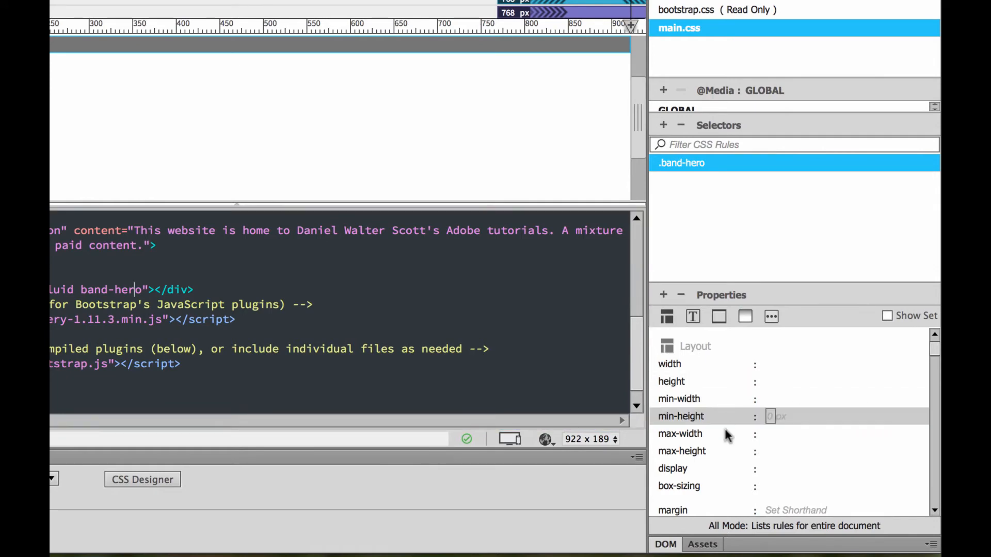
- Give .band-hero 100px top and 100px bottom padding
{"action": "scroll", "scroll_direction": "down", "scroll_amount": 3}
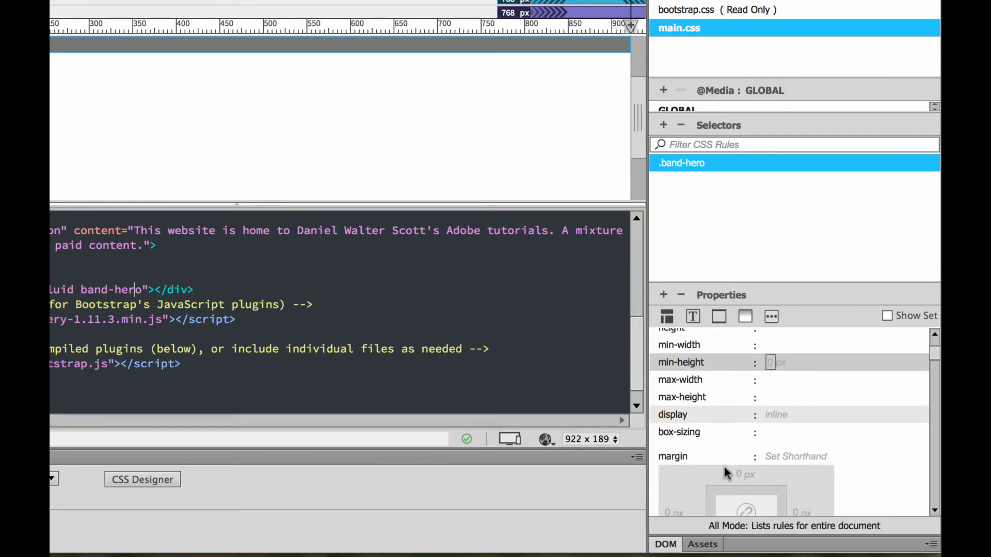
{"action": "scroll", "scroll_direction": "down", "scroll_amount": 3}
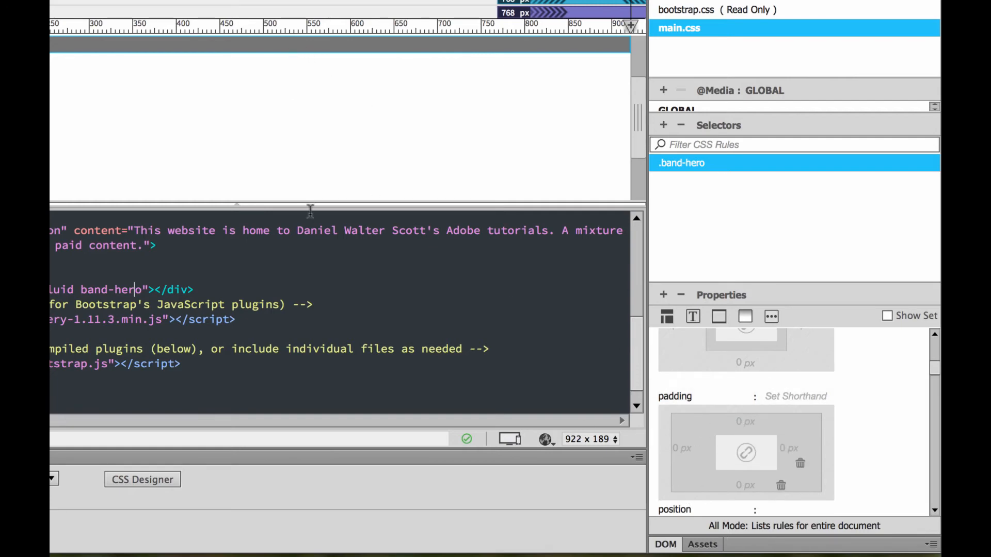
{"action": "mouse_move", "coordinate": [740, 416]}
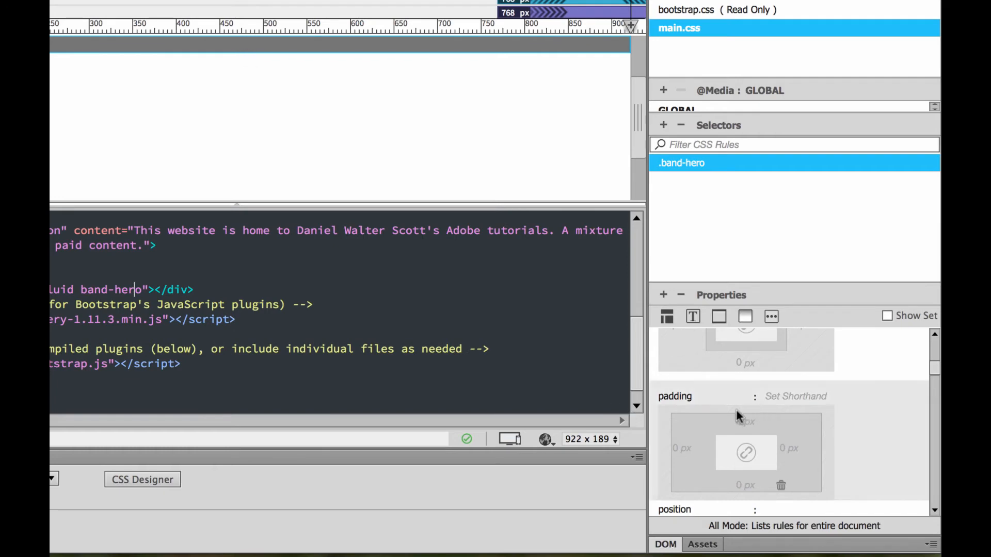
{"action": "type", "text": "100px"}
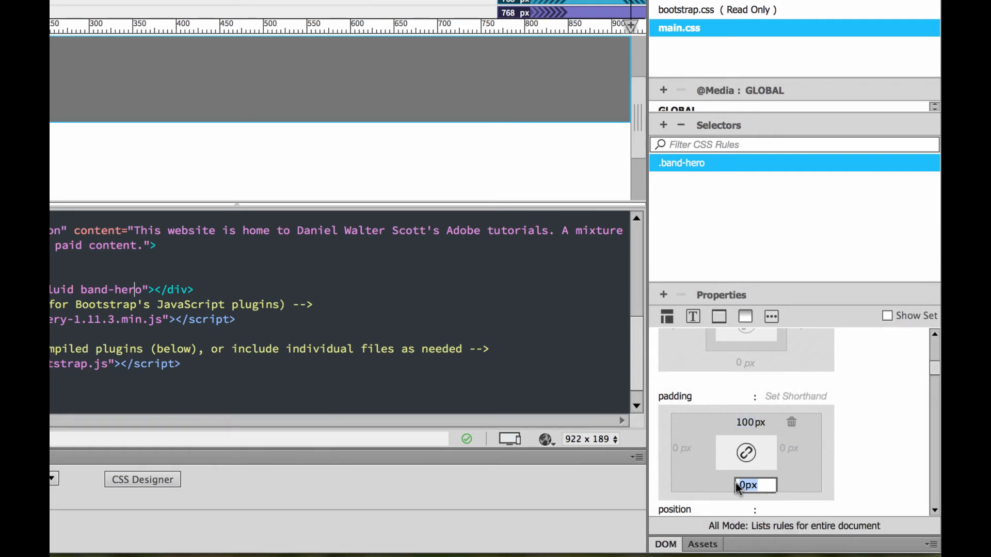
{"action": "type", "text": "100"}
{"action": "left_click", "coordinate": [338, 289]}
{"action": "type", "text": "asdfasdfasdfasdfasdf"}
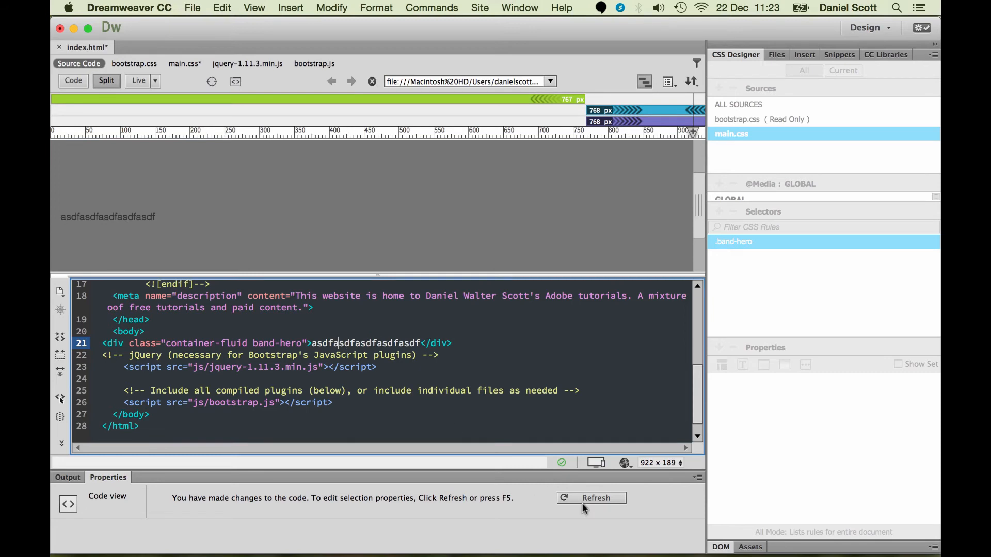
- Refresh CSS Designer and reselect main.css to reach the .band-hero rule
{"action": "left_click", "coordinate": [600, 499]}
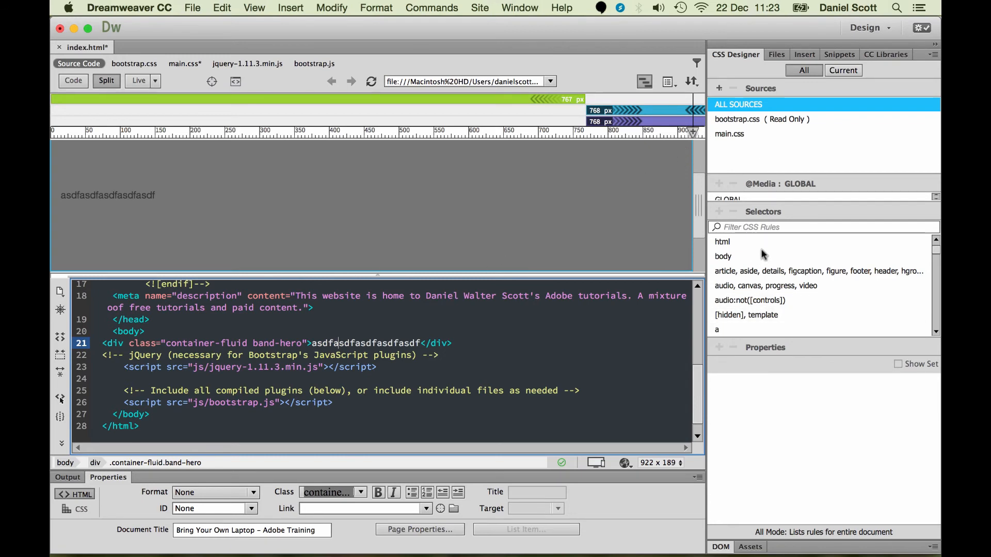
{"action": "left_click", "coordinate": [728, 134]}
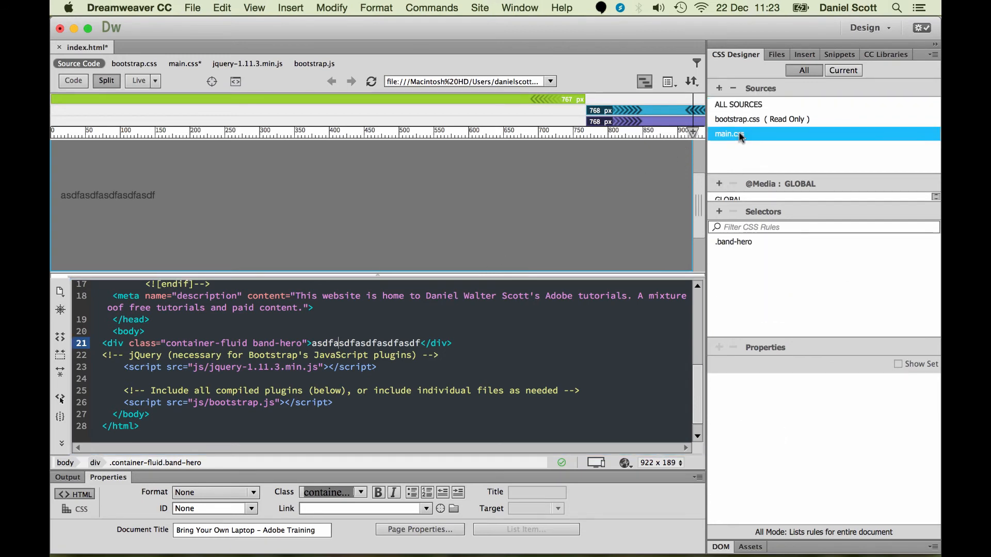
{"action": "left_click", "coordinate": [733, 241]}
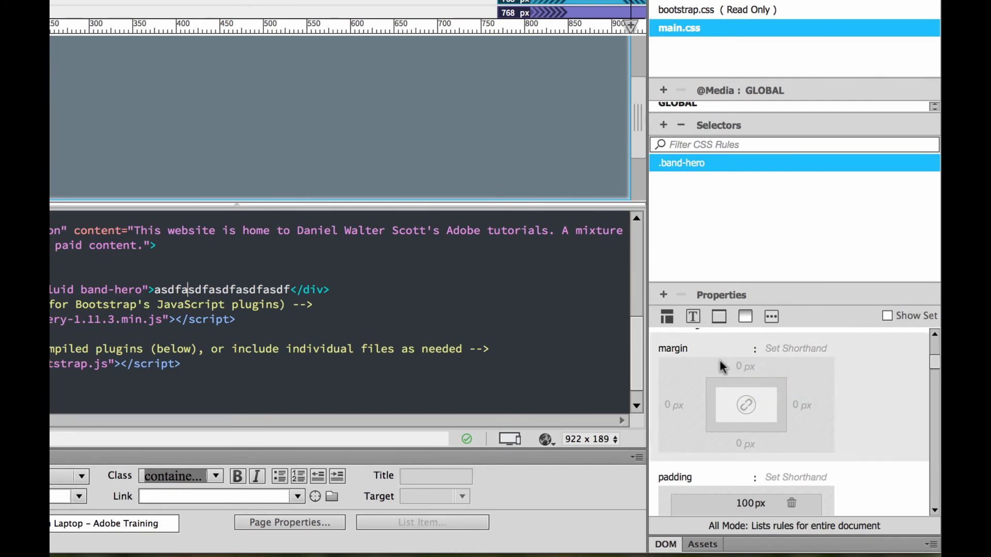
{"action": "mouse_move", "coordinate": [746, 492]}
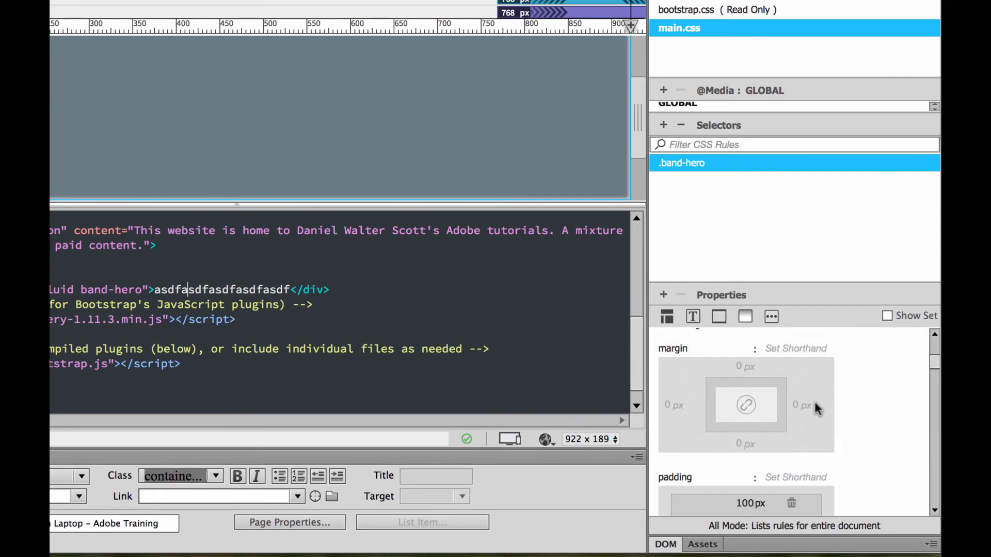
{"action": "mouse_move", "coordinate": [201, 96]}
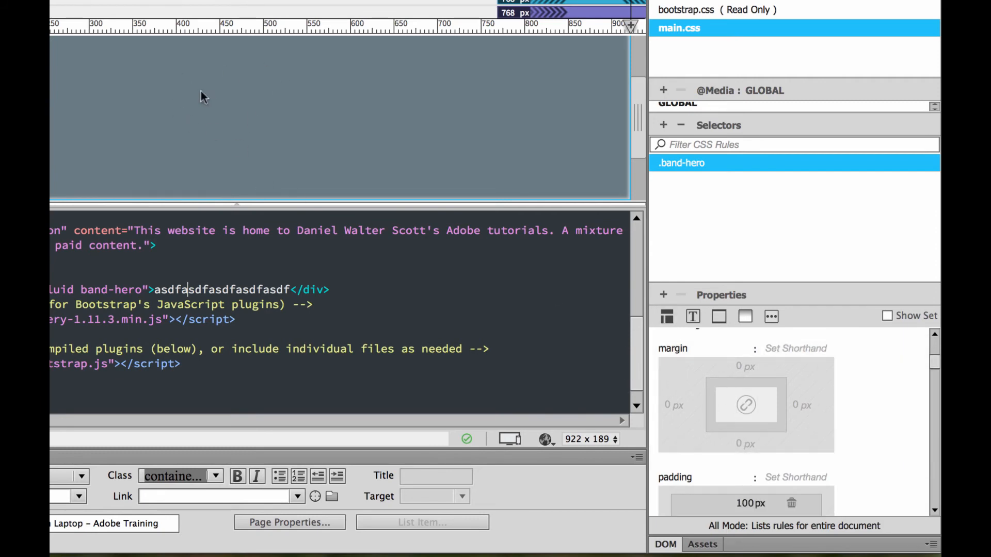
{"action": "mouse_move", "coordinate": [355, 131]}
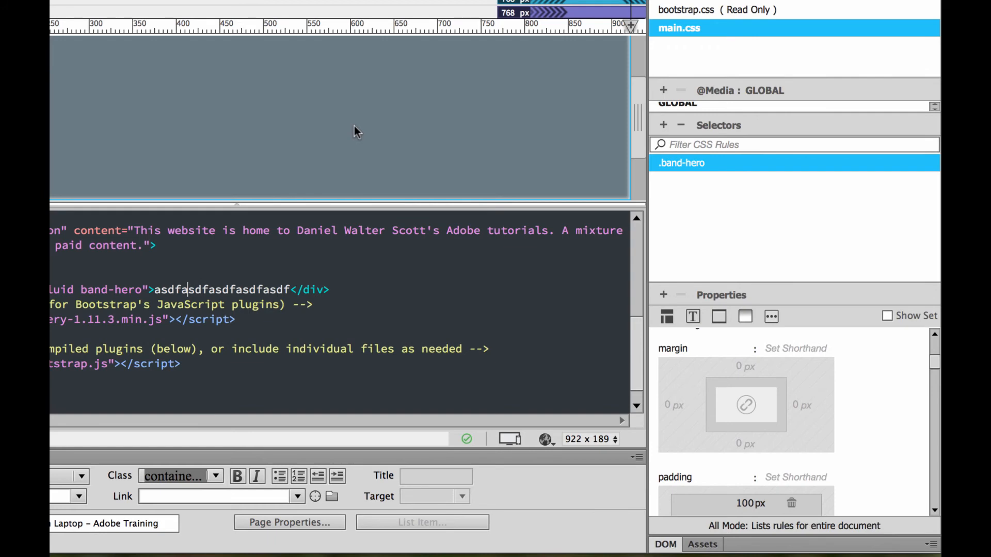
{"action": "mouse_move", "coordinate": [415, 105]}
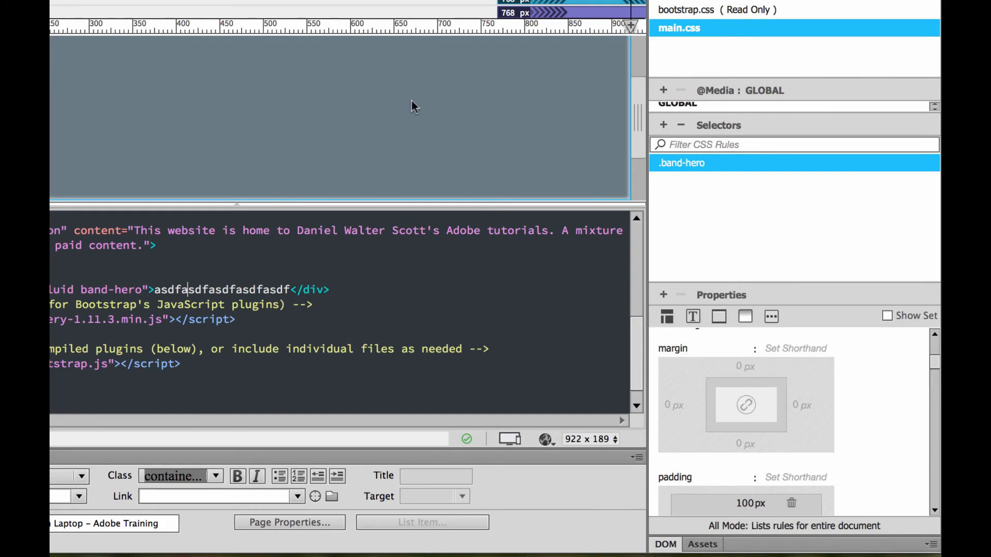
{"action": "mouse_move", "coordinate": [279, 102]}
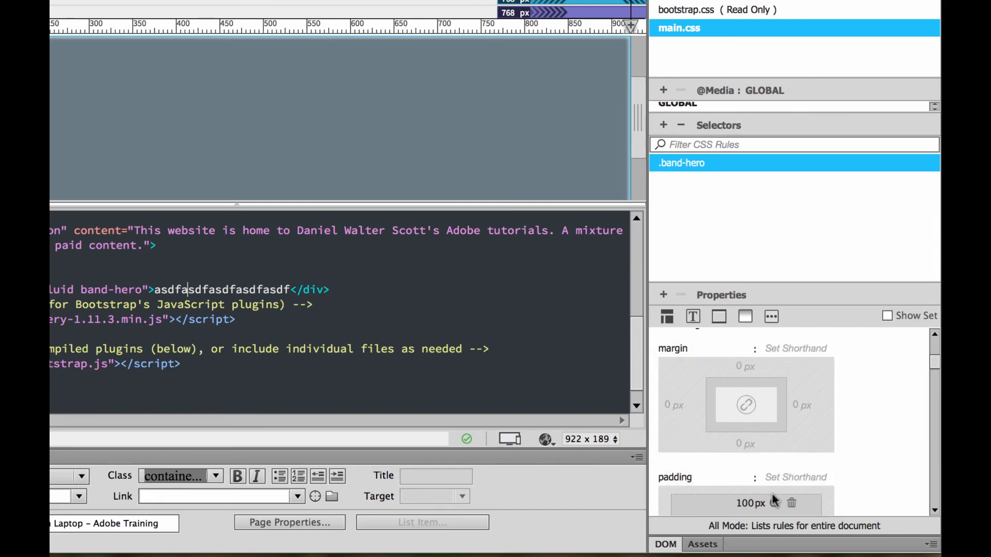
{"action": "mouse_move", "coordinate": [774, 504]}
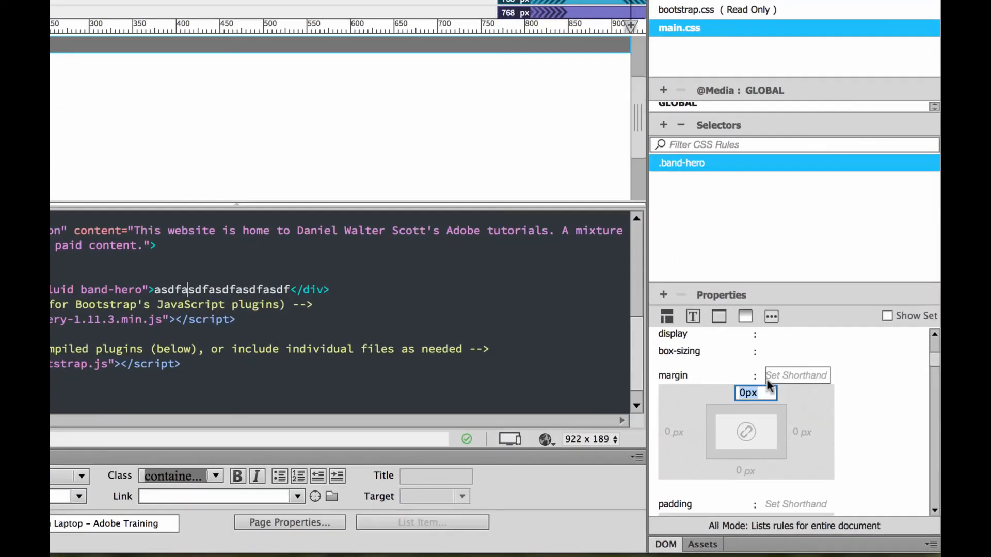
- Set a 100px top margin on the .band-hero rule
{"action": "type", "text": "100"}
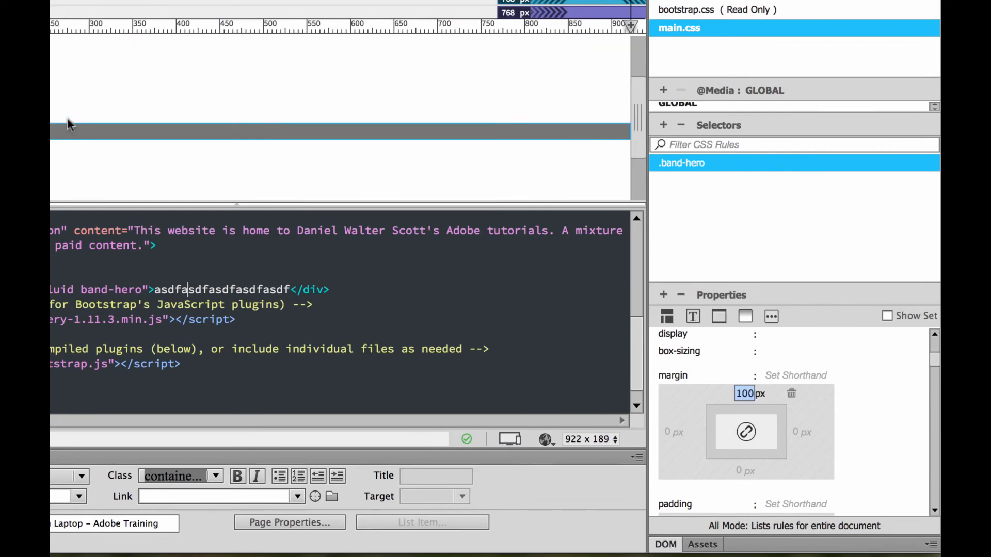
{"action": "mouse_move", "coordinate": [112, 163]}
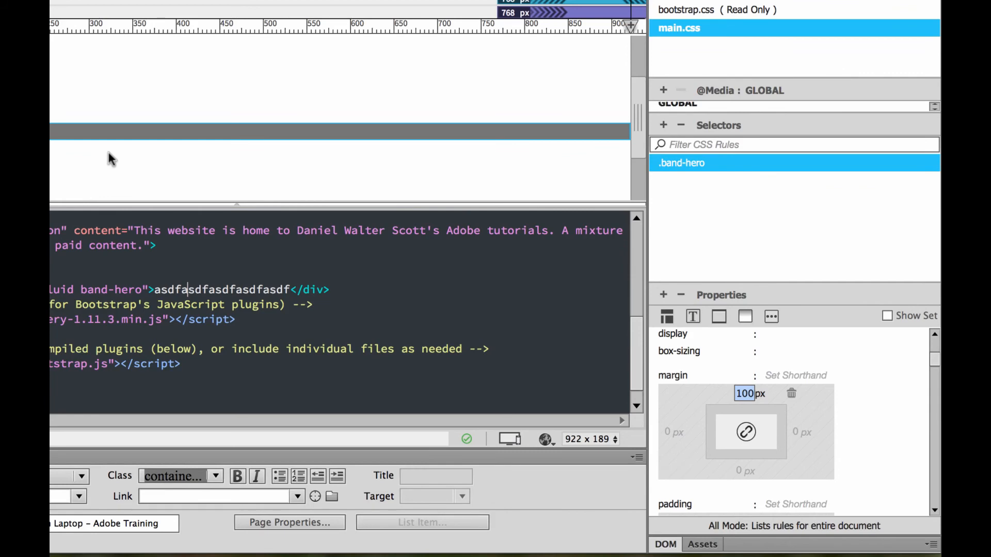
{"action": "left_click", "coordinate": [745, 317]}
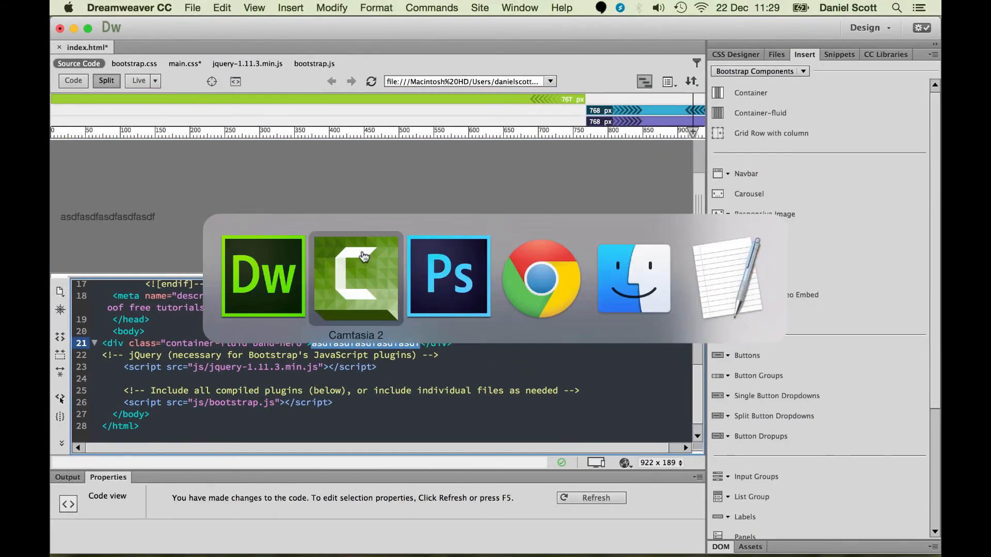
- Switch to the Photoshop mockup and scroll from the hero through the coloured bands to the footer
{"action": "left_click", "coordinate": [448, 277]}
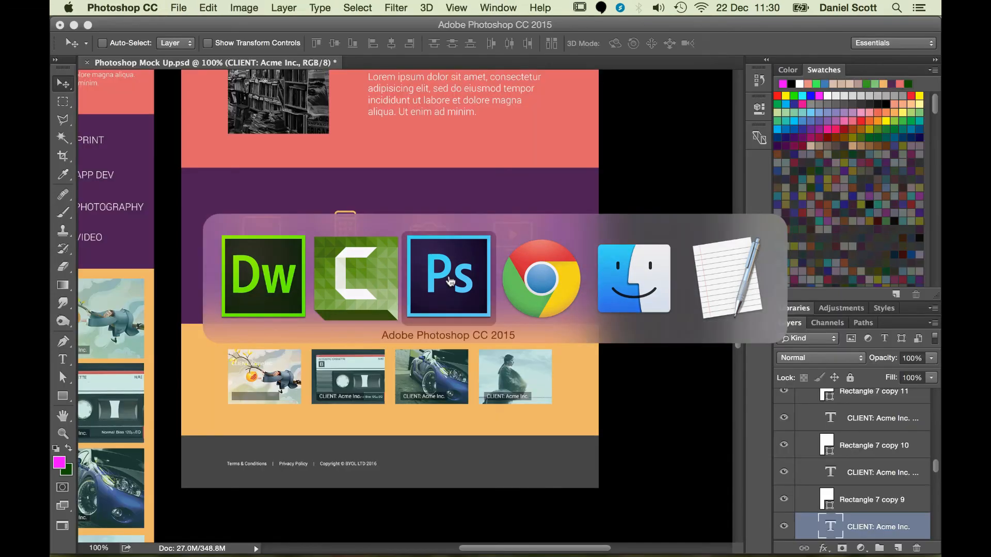
{"action": "left_click", "coordinate": [448, 279]}
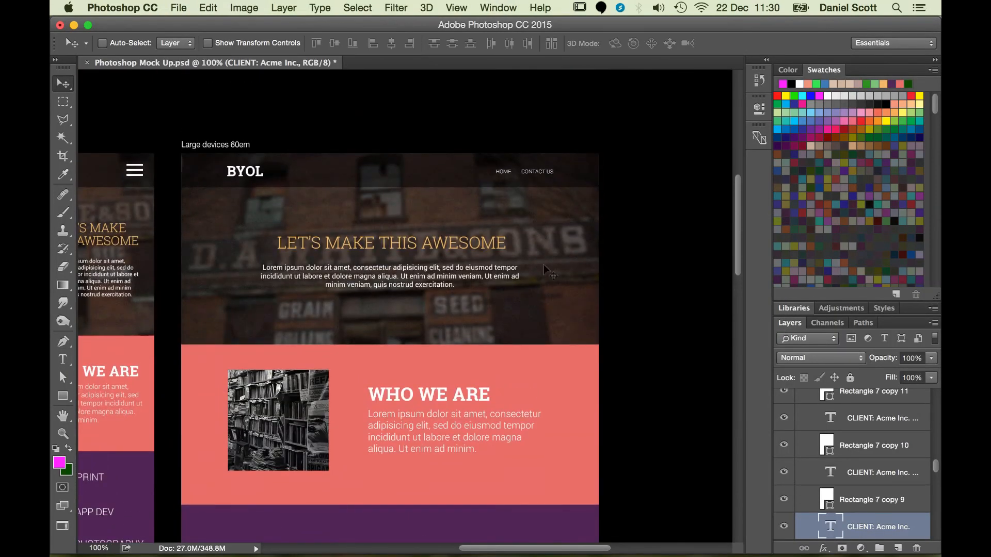
{"action": "scroll", "scroll_direction": "down", "scroll_amount": 3}
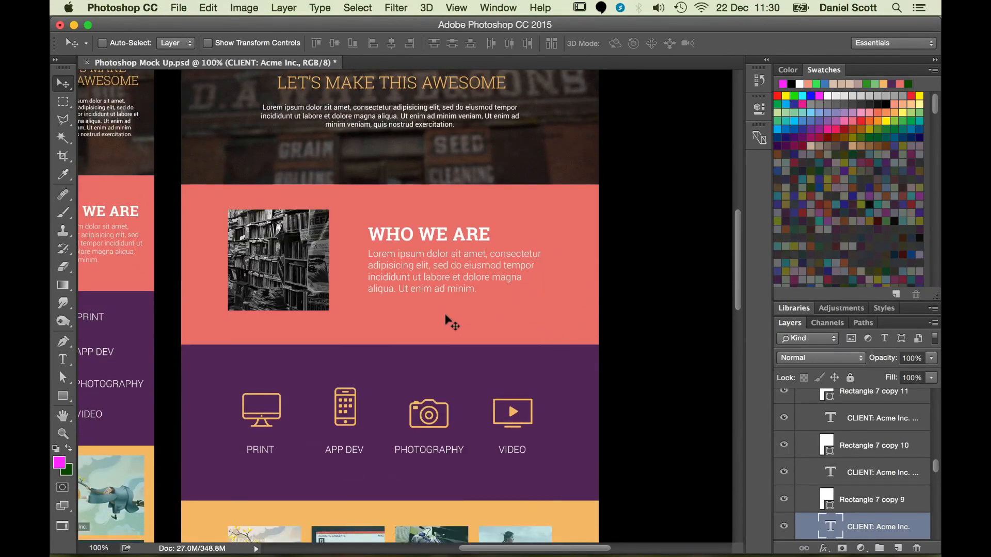
{"action": "scroll", "scroll_direction": "down", "scroll_amount": 3}
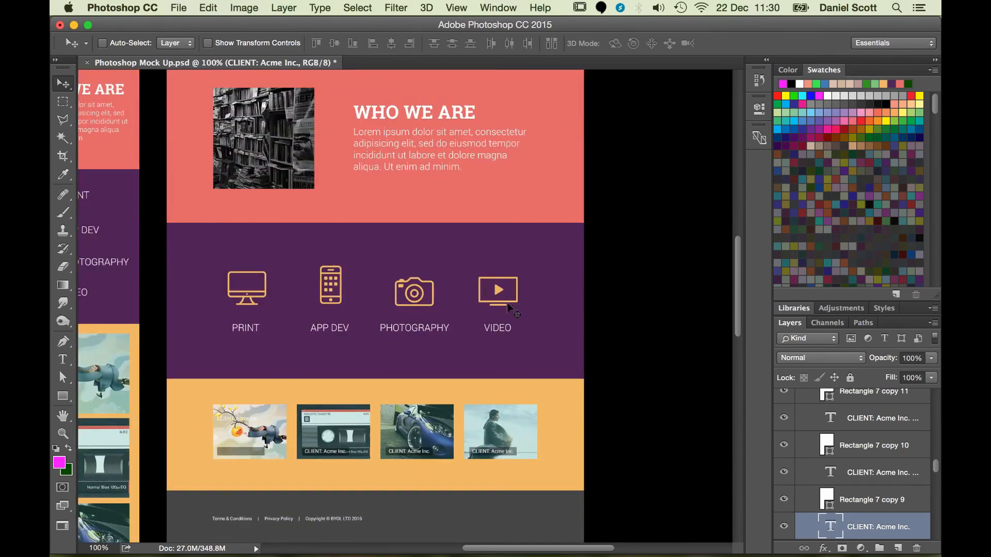
{"action": "scroll", "scroll_direction": "down", "scroll_amount": 3}
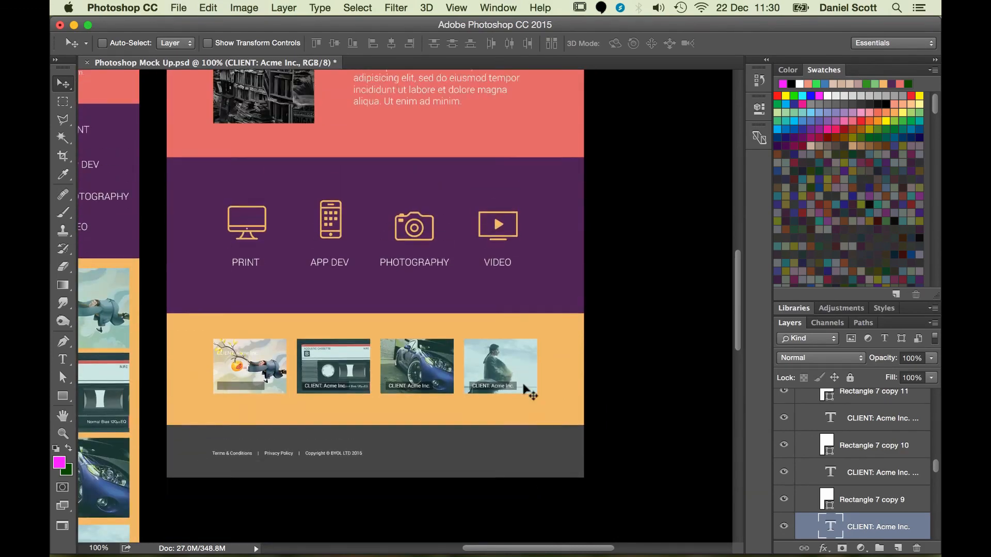